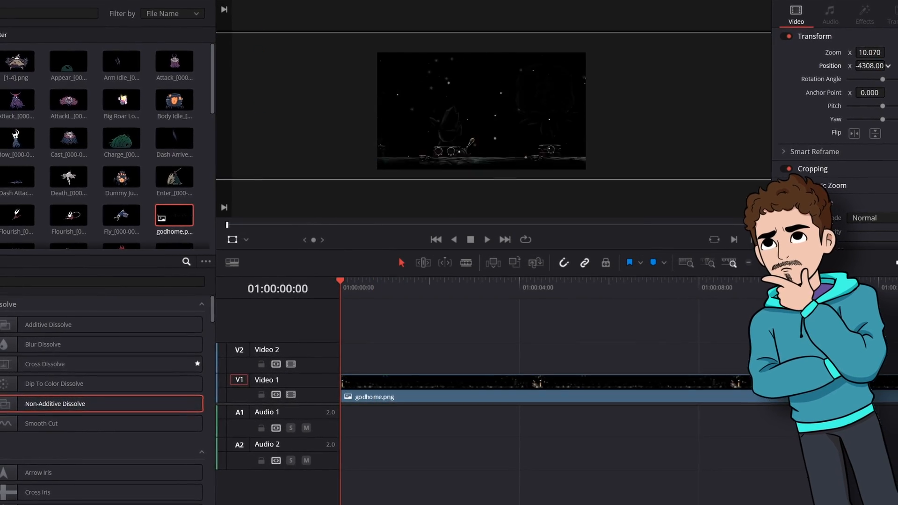
Step: Place the two character compound clips on tracks above godhome.png via the timeline context menu
{"action": "right_click", "coordinate": [349, 367]}
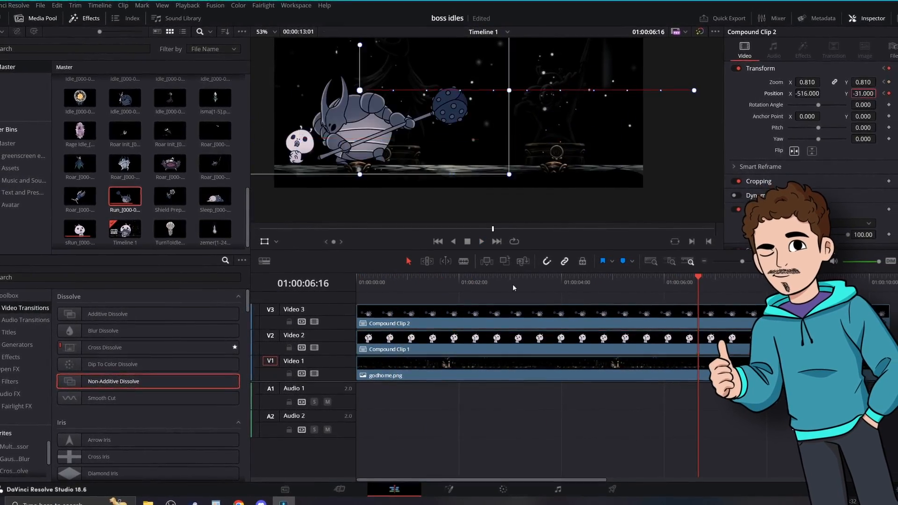
{"action": "left_click", "coordinate": [386, 375]}
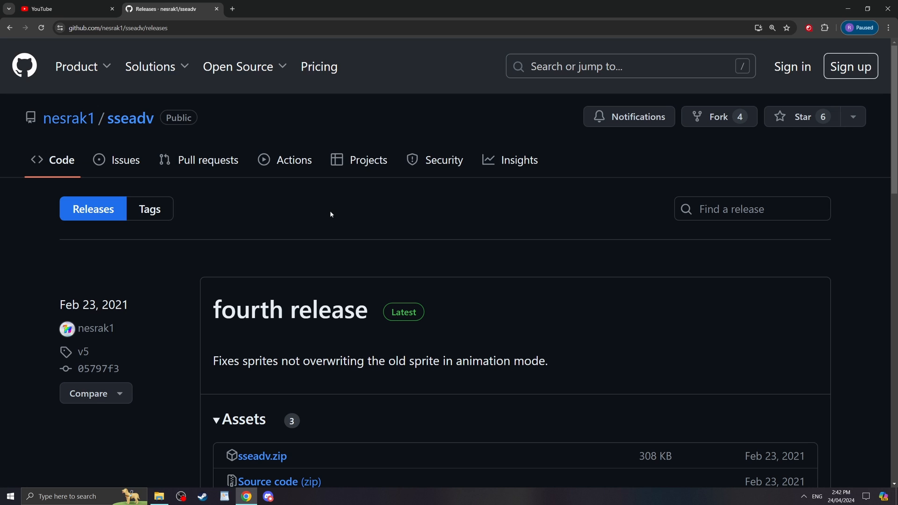
Step: Download sseadv.zip from the release's Assets and reveal it in Downloads
{"action": "scroll", "scroll_direction": "down", "scroll_amount": 3}
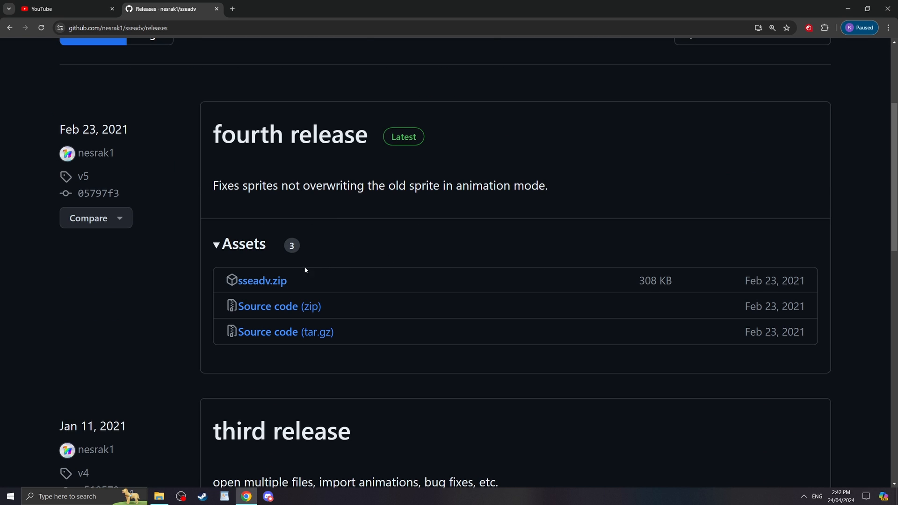
{"action": "left_click", "coordinate": [262, 281]}
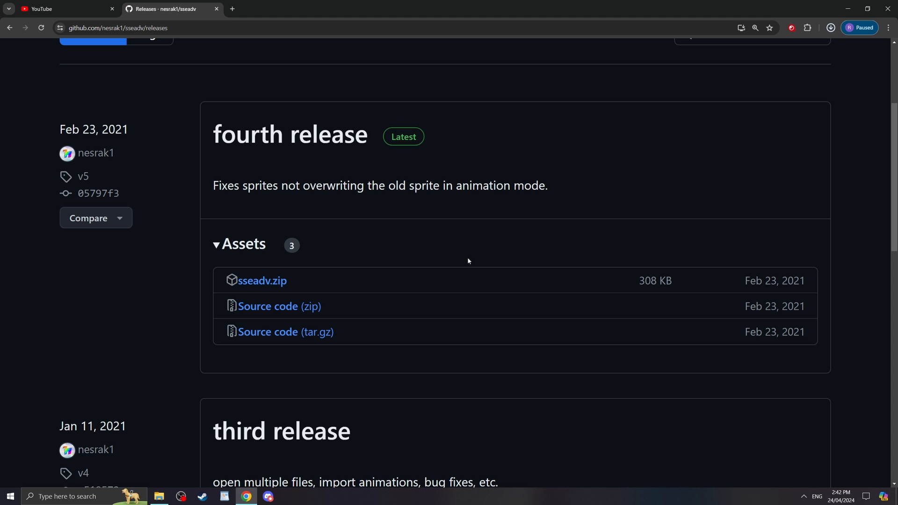
{"action": "left_click", "coordinate": [262, 281]}
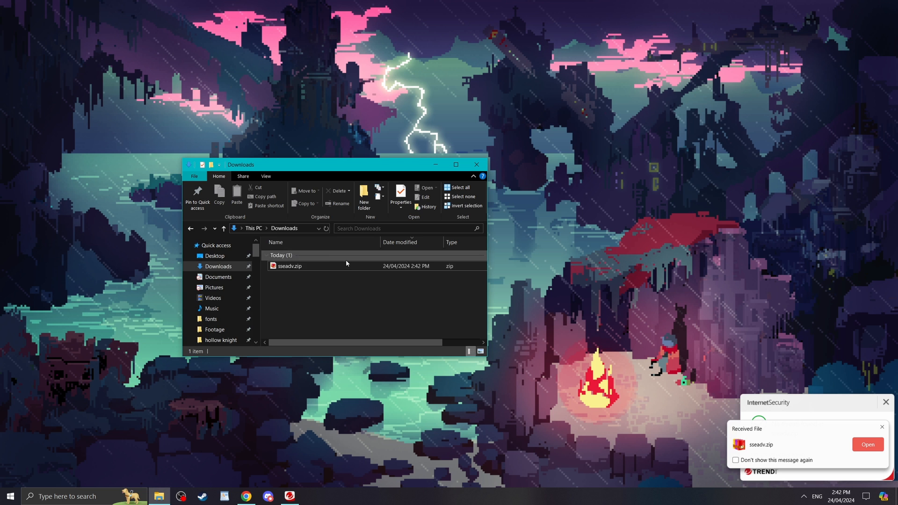
Step: Open sseadv.zip in BreeZip to see sseadv.exe and its DLLs
{"action": "right_click", "coordinate": [289, 265]}
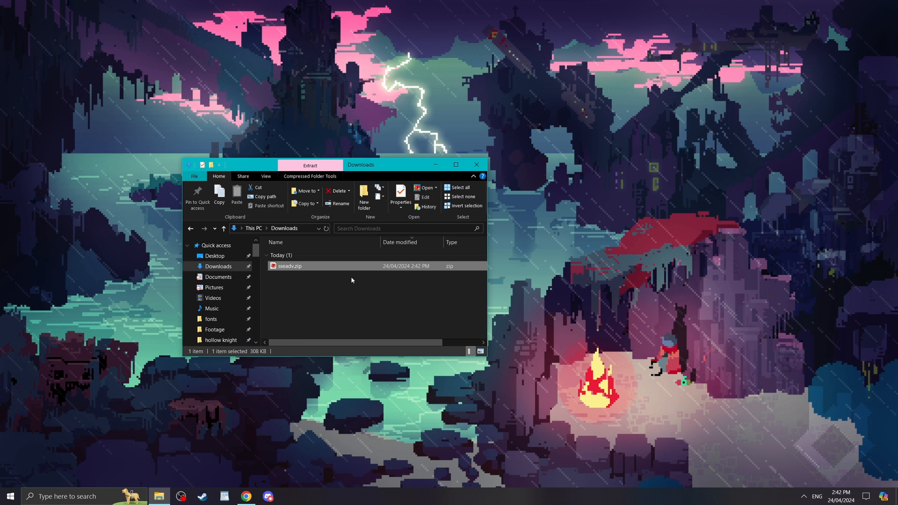
{"action": "double_click", "coordinate": [289, 266]}
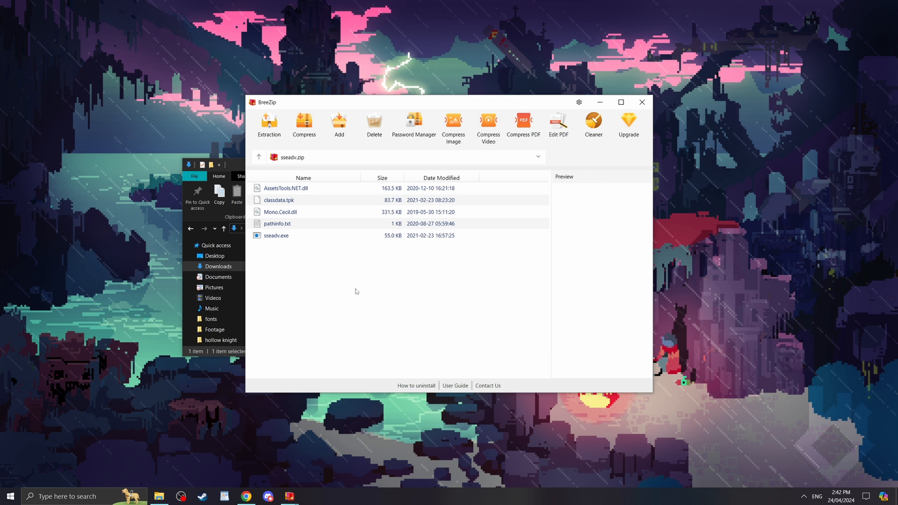
{"action": "left_click", "coordinate": [9, 495]}
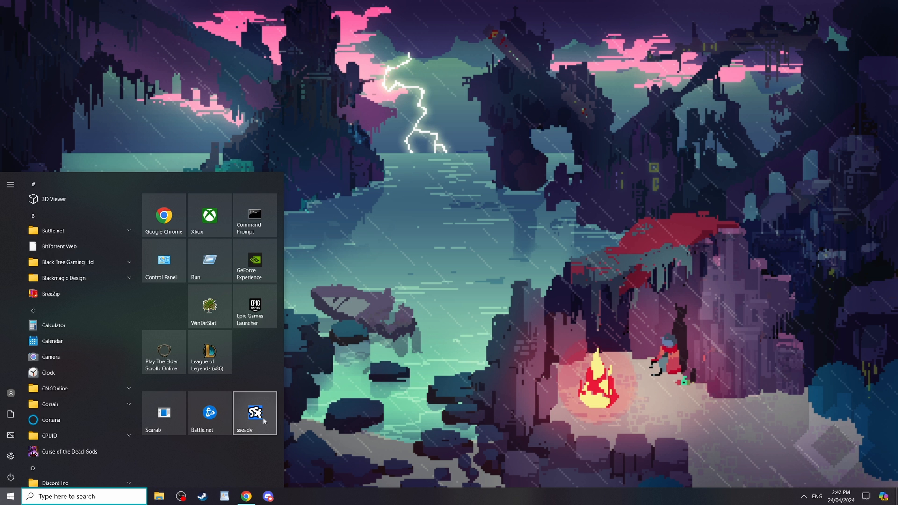
Step: Launch sseadv and choose to load all files from a picked folder
{"action": "left_click", "coordinate": [255, 413]}
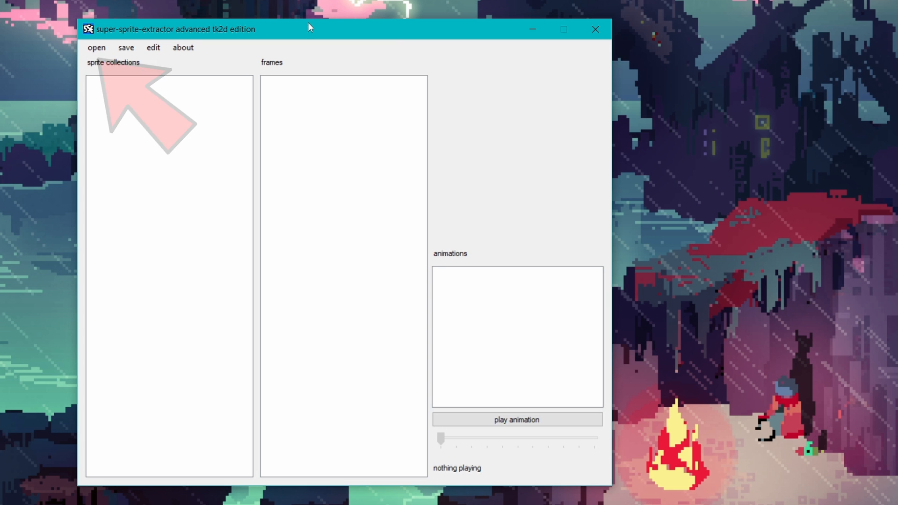
{"action": "left_click", "coordinate": [97, 48]}
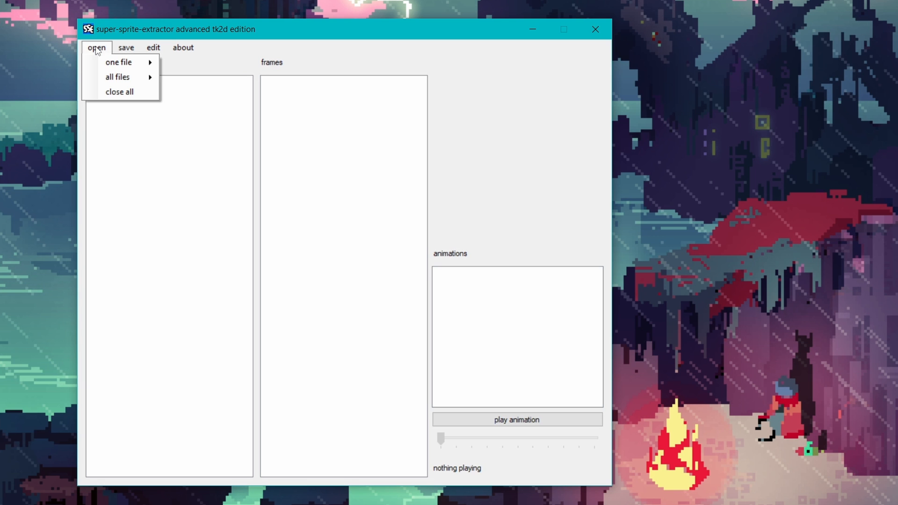
{"action": "mouse_move", "coordinate": [117, 77]}
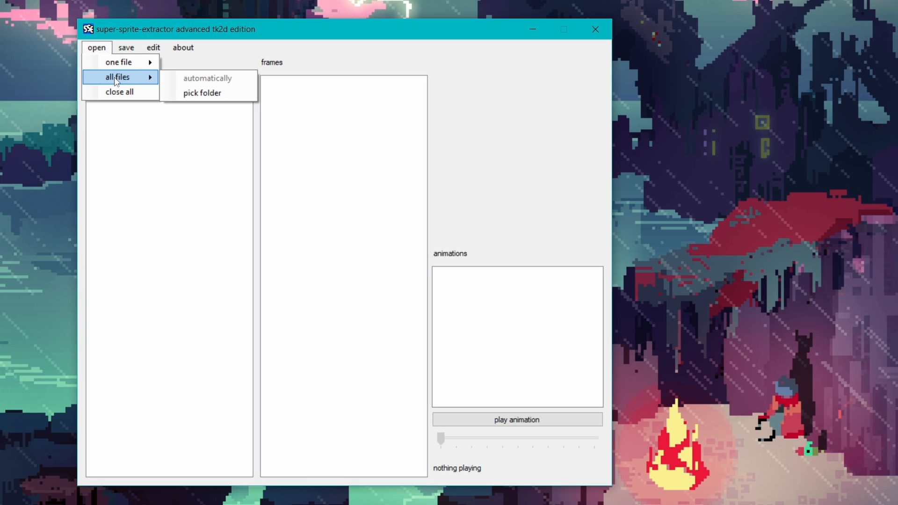
{"action": "left_click", "coordinate": [202, 93]}
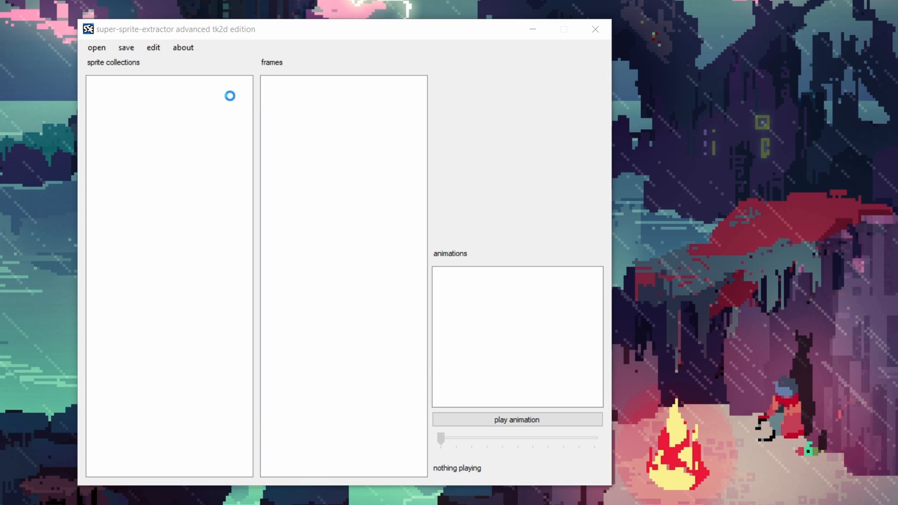
{"action": "left_click", "coordinate": [96, 48]}
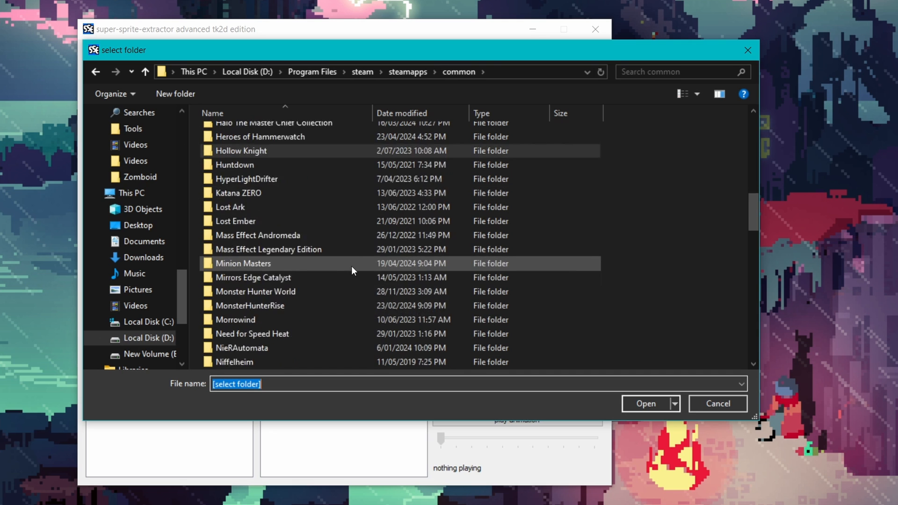
Step: Select Hollow Knight\hollow_knight_Data as the folder to load
{"action": "scroll", "scroll_direction": "down", "scroll_amount": 3}
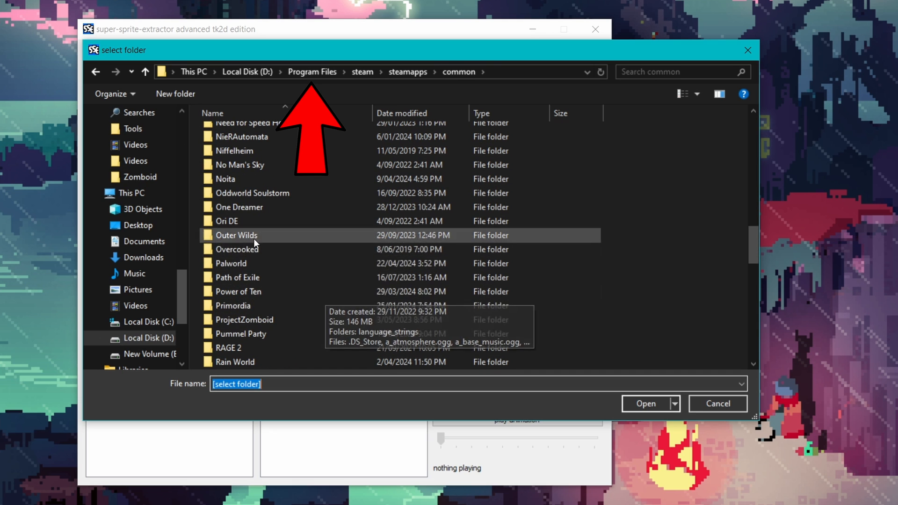
{"action": "scroll", "scroll_direction": "up", "scroll_amount": 3}
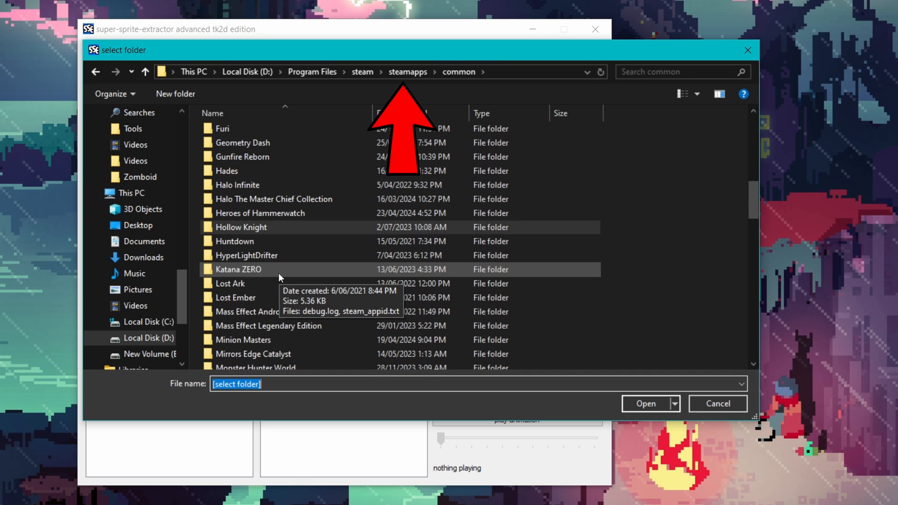
{"action": "double_click", "coordinate": [241, 226]}
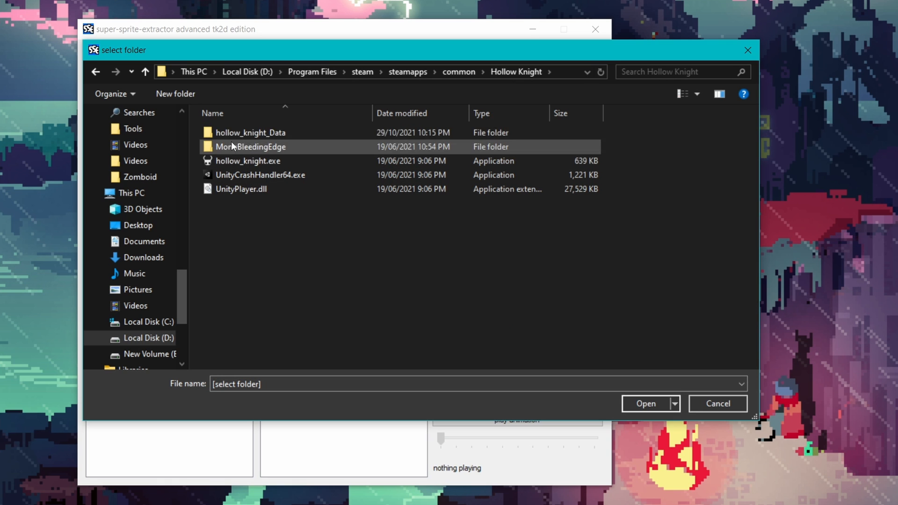
{"action": "left_click", "coordinate": [250, 132]}
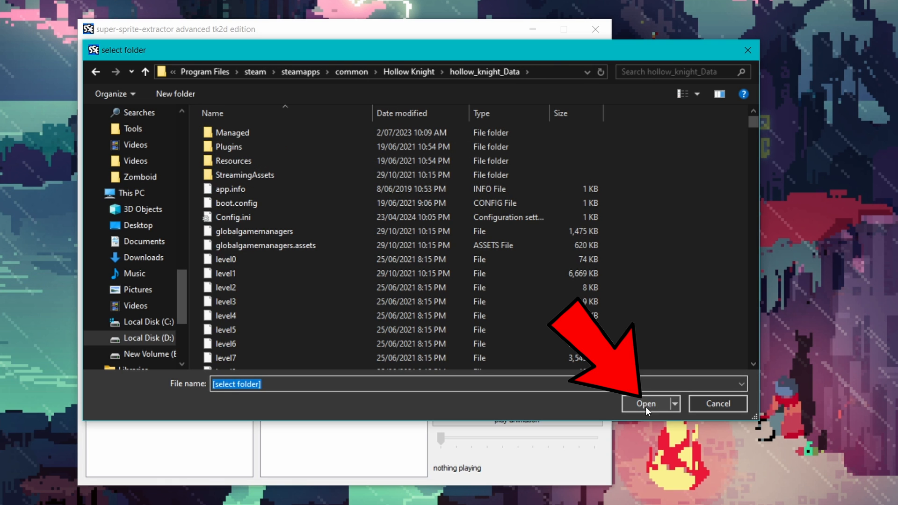
{"action": "left_click", "coordinate": [646, 403]}
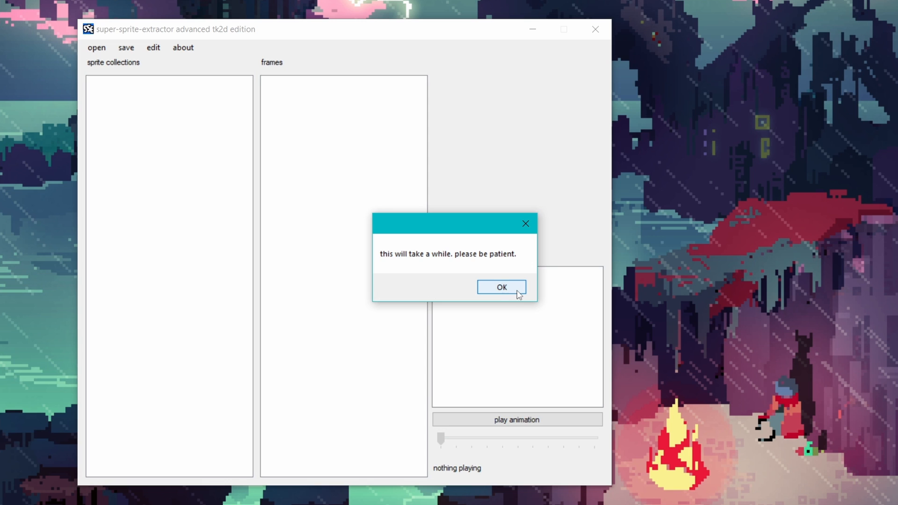
Step: Dismiss the long-loading notice and browse the sprite collections list toward Quirrel
{"action": "left_click", "coordinate": [500, 287]}
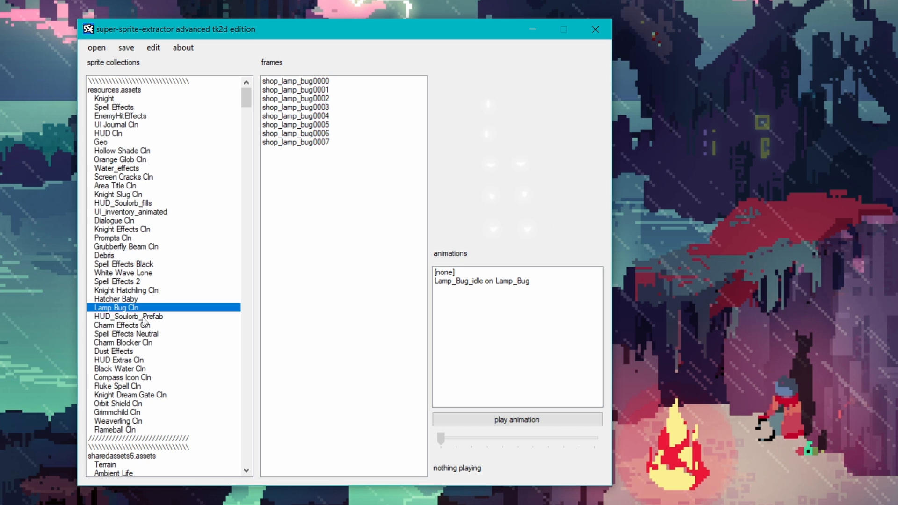
{"action": "scroll", "scroll_direction": "down", "scroll_amount": 3}
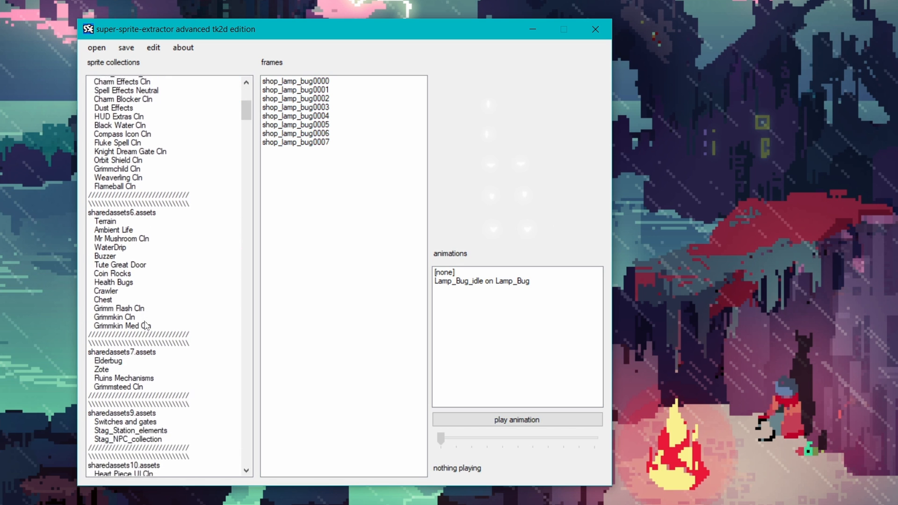
{"action": "scroll", "scroll_direction": "down", "scroll_amount": 3}
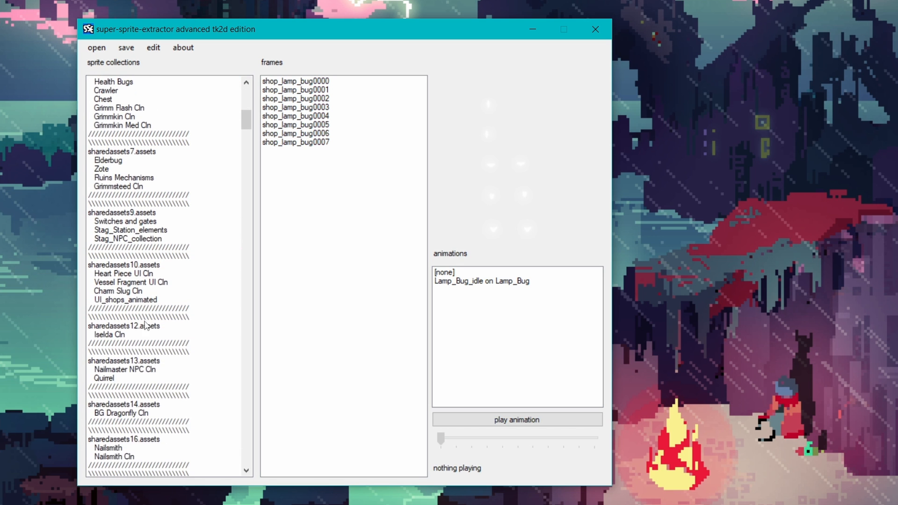
Step: Preview Quirrel's Bench Look, Bench Talk and Idle animations, then play Lake Idle at 12 fps
{"action": "left_click", "coordinate": [103, 377]}
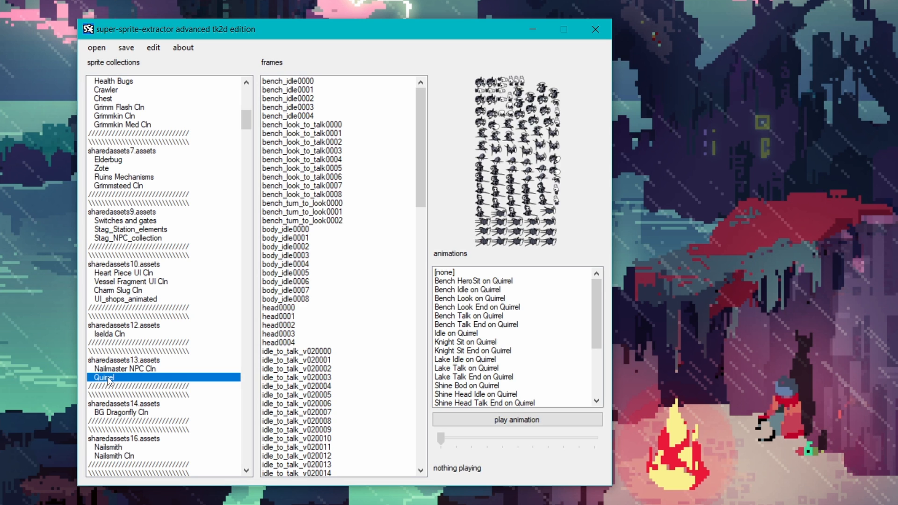
{"action": "left_click", "coordinate": [468, 298]}
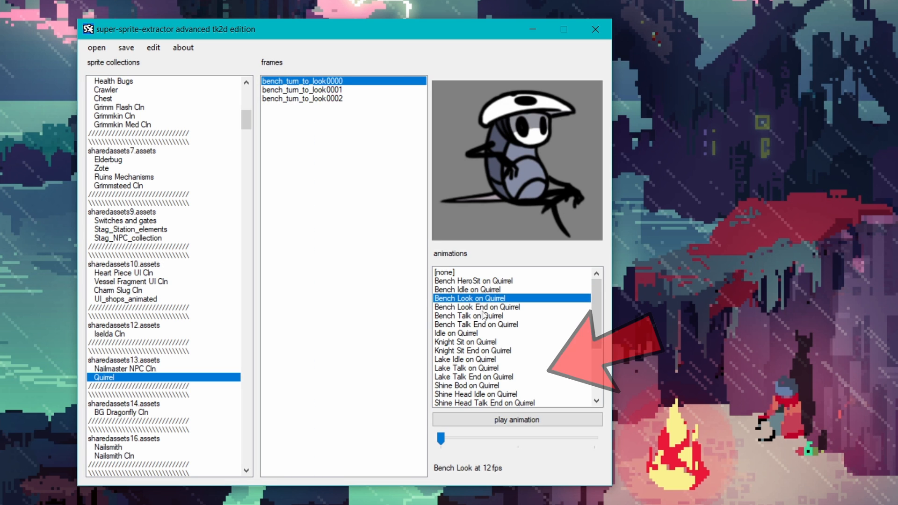
{"action": "left_click", "coordinate": [468, 315]}
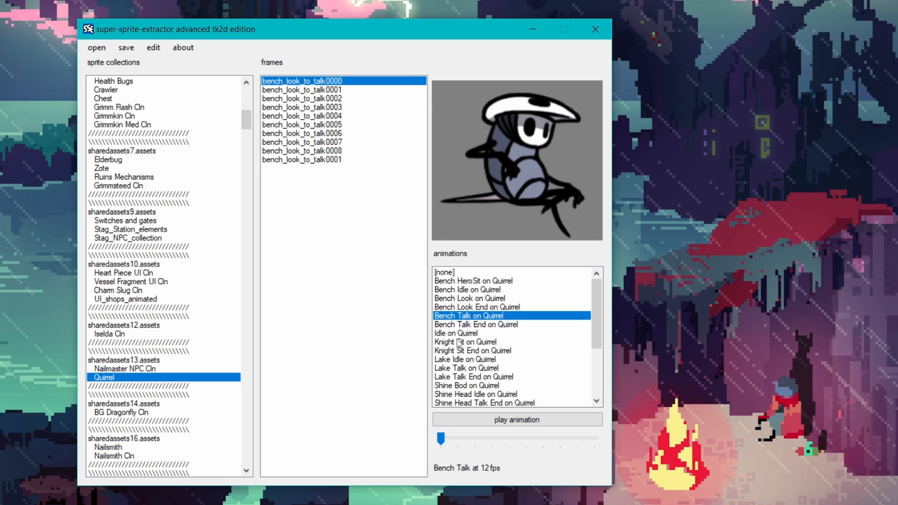
{"action": "left_click", "coordinate": [455, 333]}
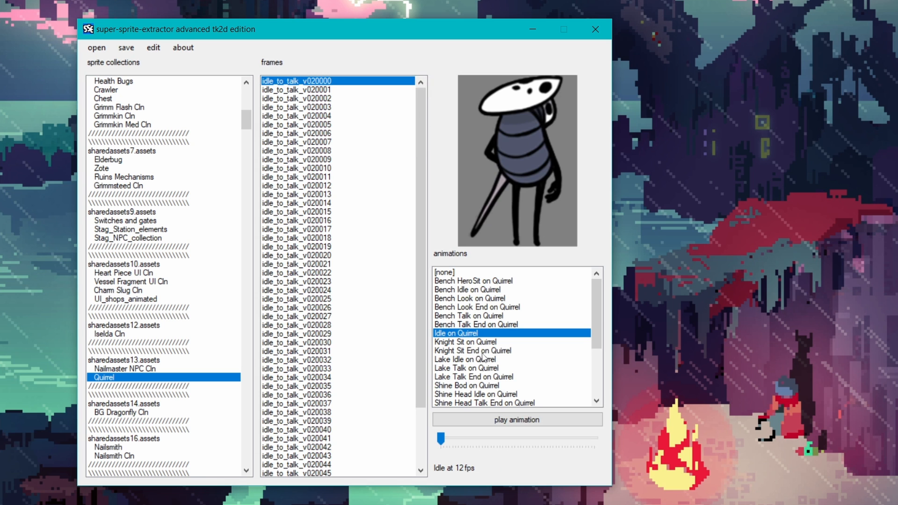
{"action": "left_click", "coordinate": [465, 359]}
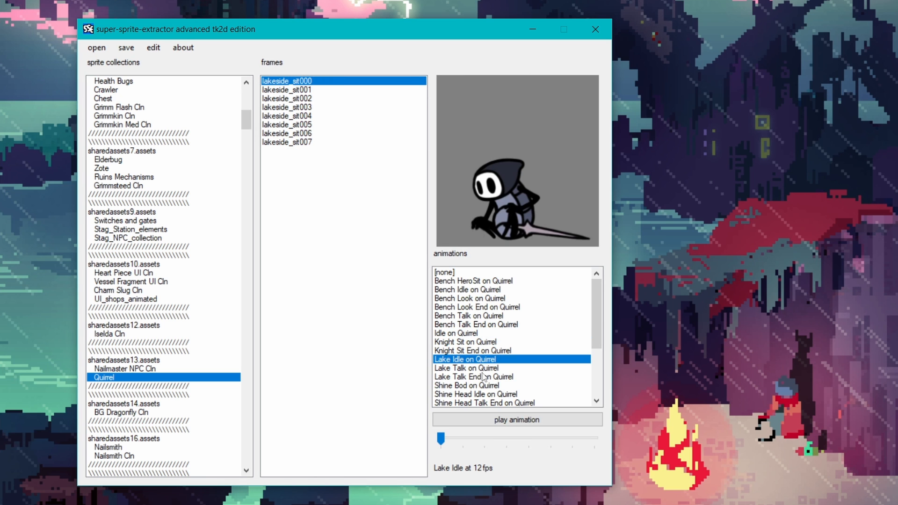
{"action": "left_click", "coordinate": [516, 419]}
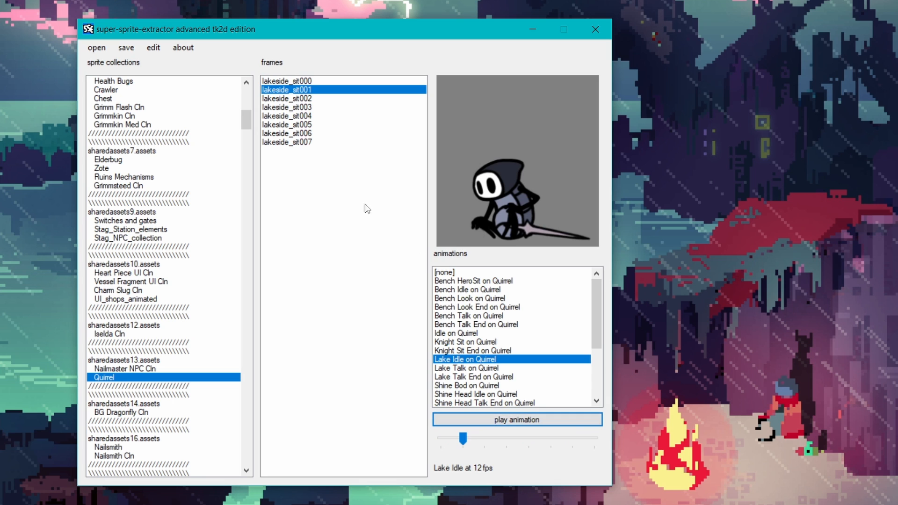
{"action": "mouse_move", "coordinate": [469, 486]}
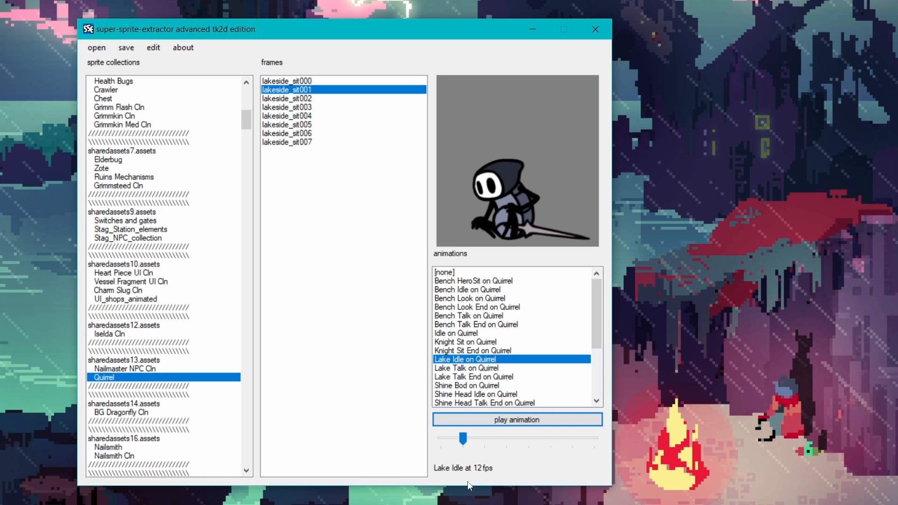
{"action": "mouse_move", "coordinate": [123, 83]}
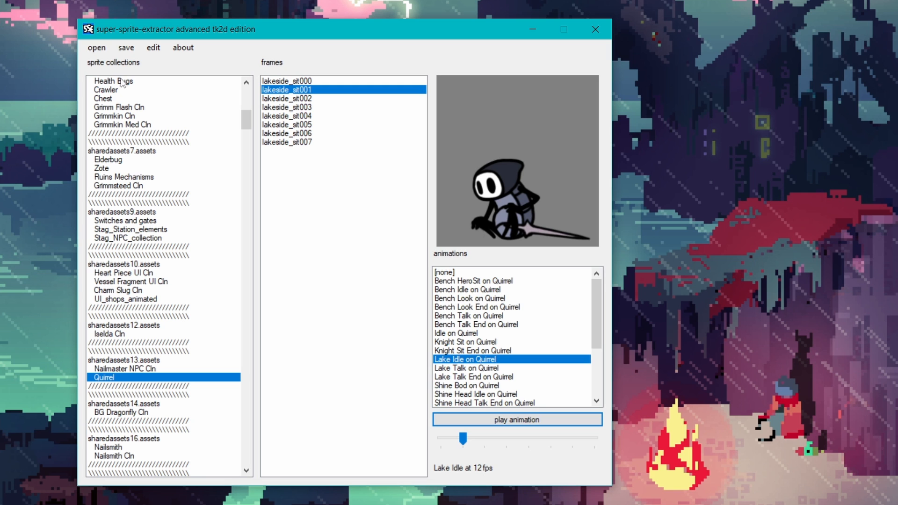
Step: Export the Lake Idle frames as PNGs without red borders into 'Quirrel lake idle 12'
{"action": "left_click", "coordinate": [126, 48]}
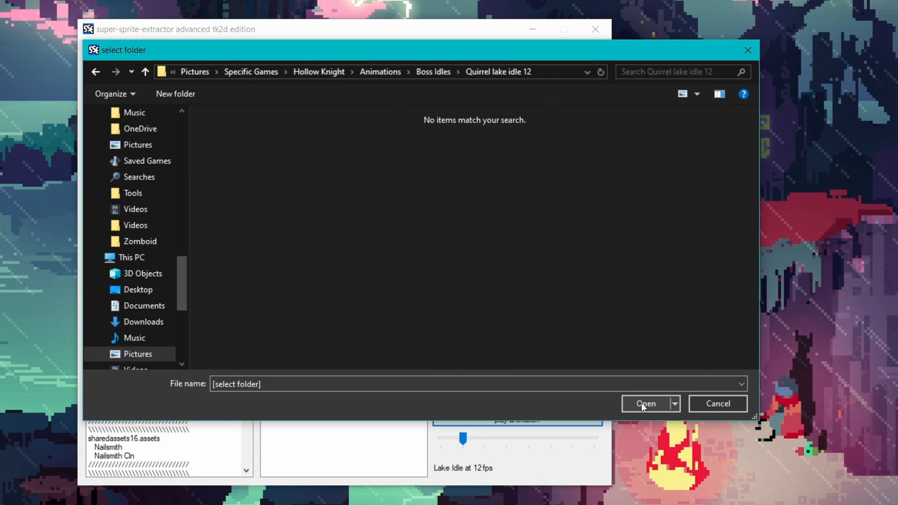
{"action": "left_click", "coordinate": [647, 403]}
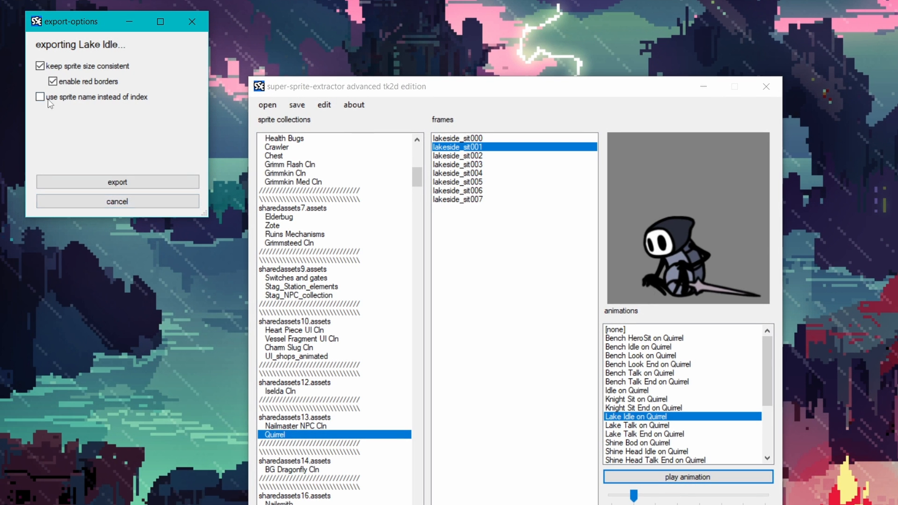
{"action": "left_click", "coordinate": [53, 81]}
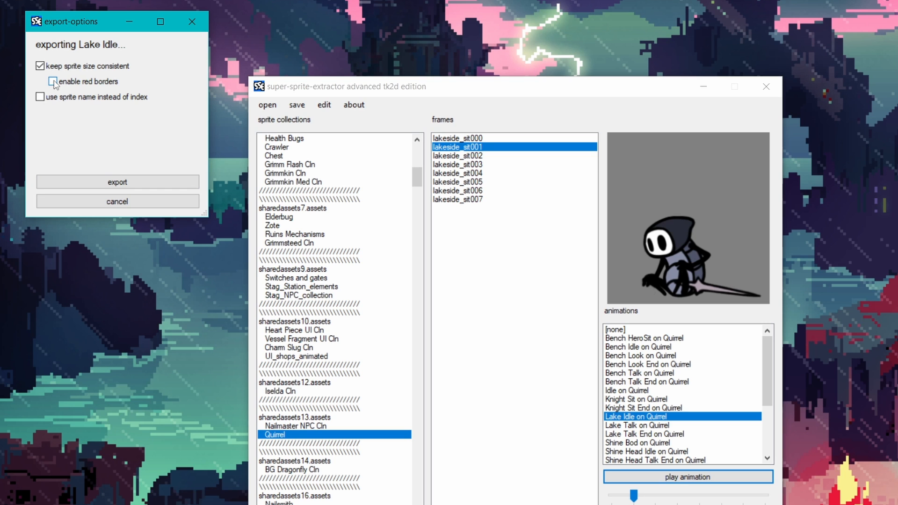
{"action": "mouse_move", "coordinate": [89, 88]}
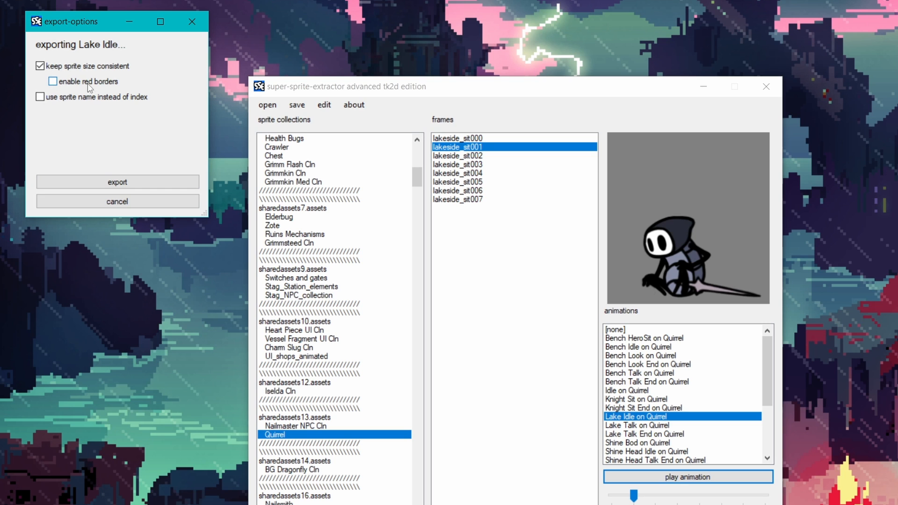
{"action": "left_click", "coordinate": [117, 181]}
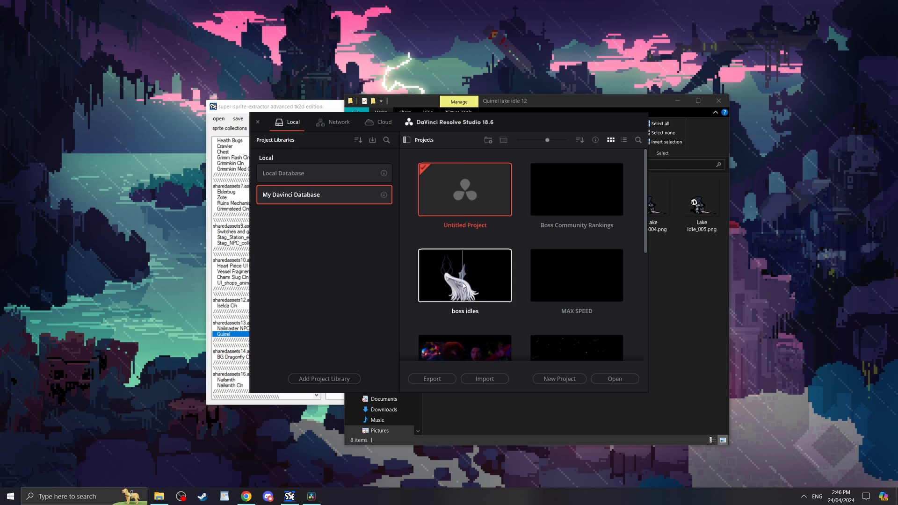
Step: Open Untitled Project and show the Edit page with its Effects library
{"action": "double_click", "coordinate": [465, 189]}
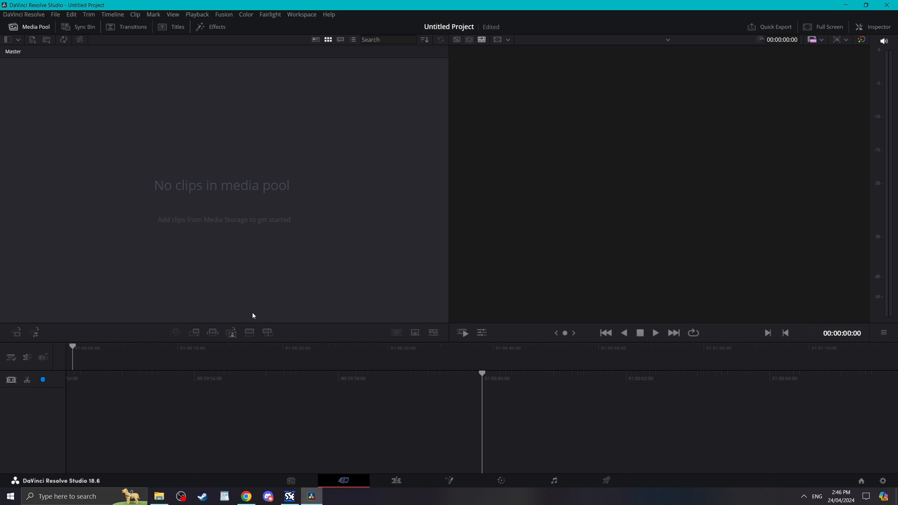
{"action": "left_click", "coordinate": [396, 479]}
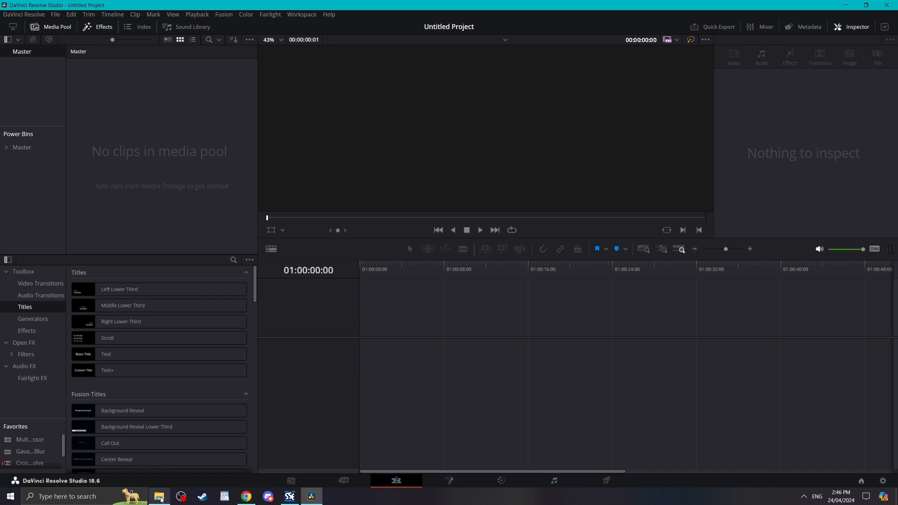
{"action": "left_click", "coordinate": [160, 496]}
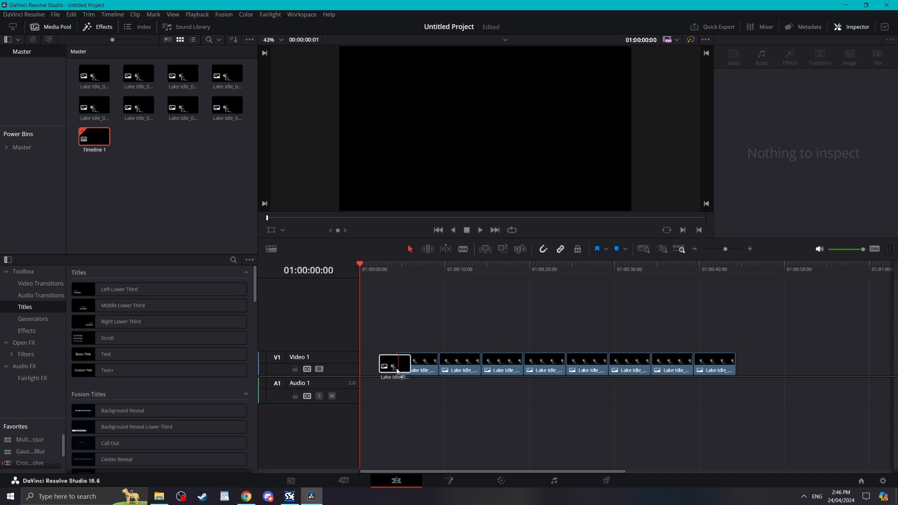
Step: Set Frame Display Mode to Sequence on the Media page, then move to Deliver
{"action": "left_click", "coordinate": [291, 480]}
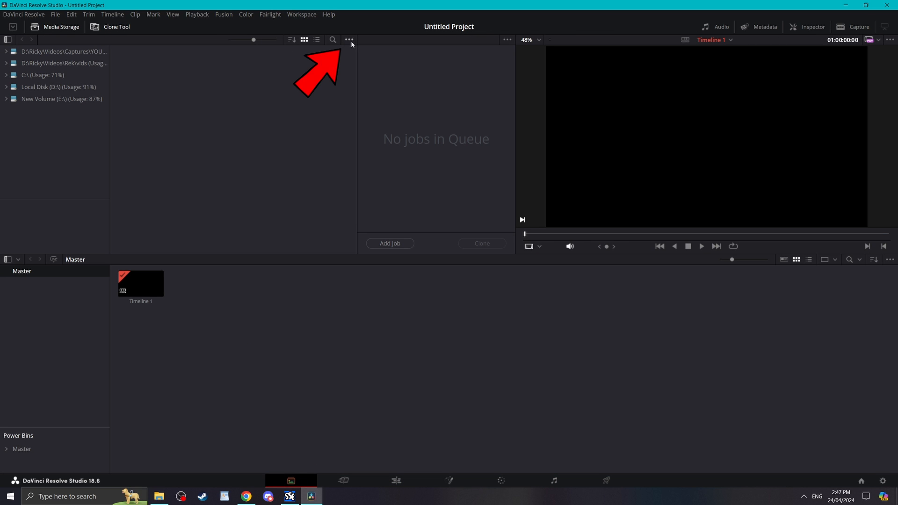
{"action": "left_click", "coordinate": [348, 40]}
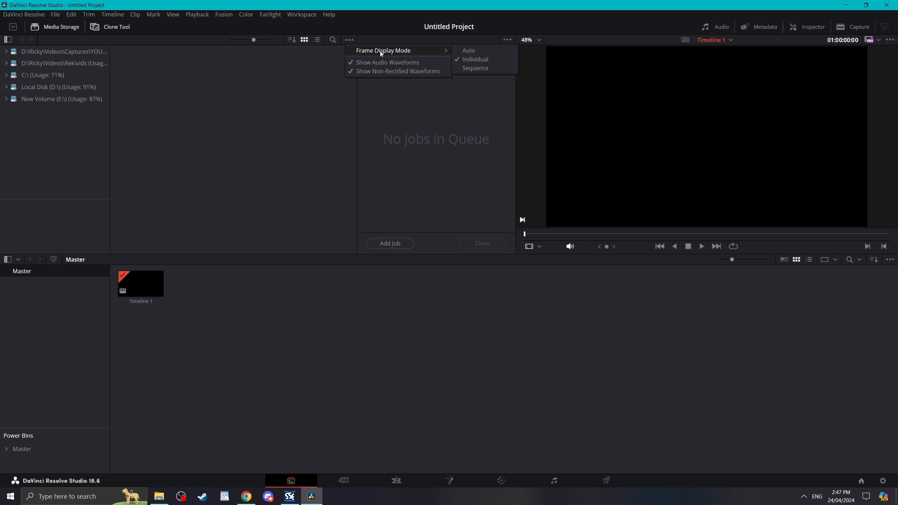
{"action": "left_click", "coordinate": [239, 138]}
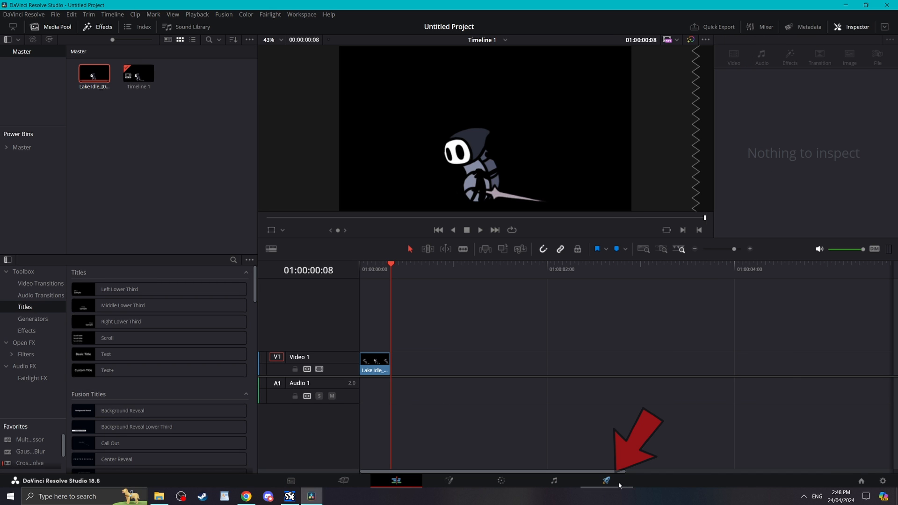
{"action": "left_click", "coordinate": [606, 481]}
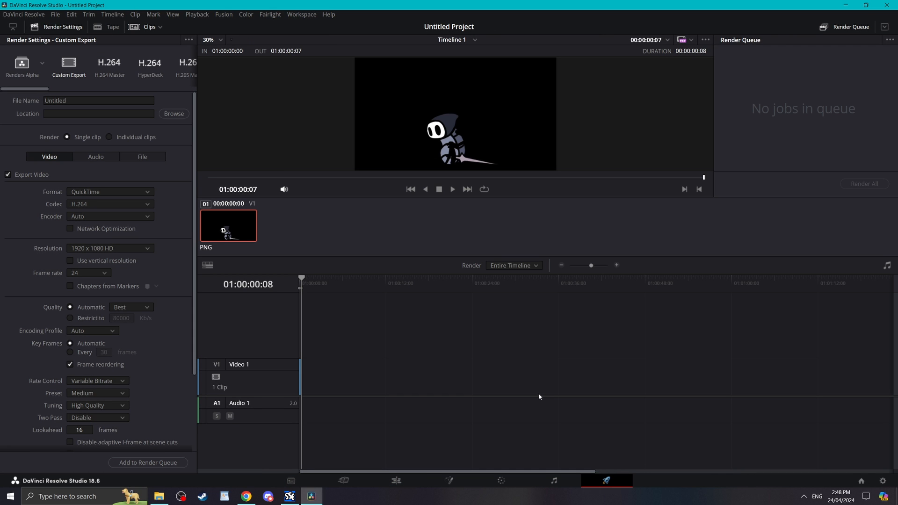
Step: Apply the Alpha Export Settings preset and name the render 'quirrel lake idle 12FPS'
{"action": "left_click", "coordinate": [42, 62]}
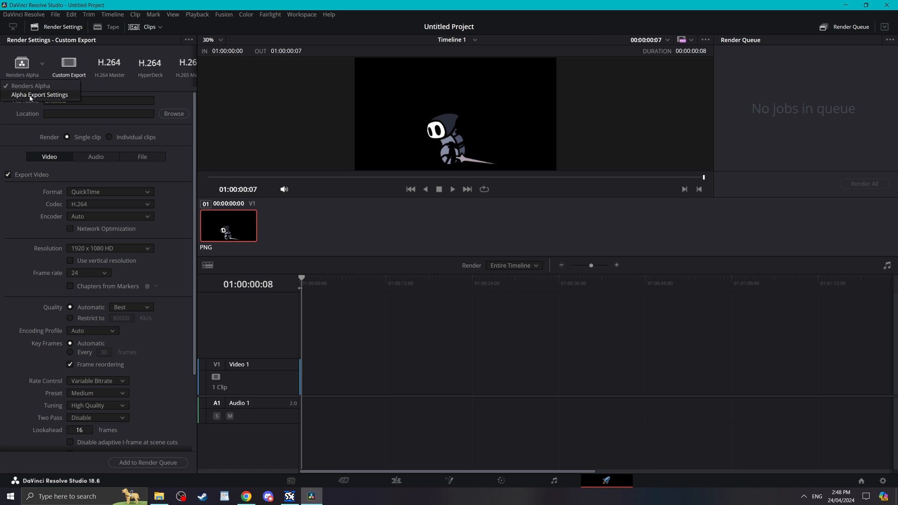
{"action": "left_click", "coordinate": [39, 94]}
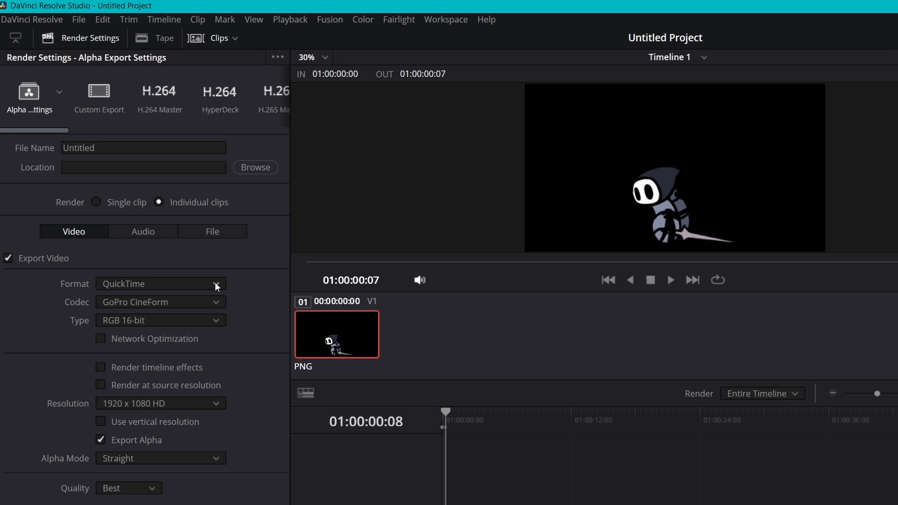
{"action": "mouse_move", "coordinate": [218, 308]}
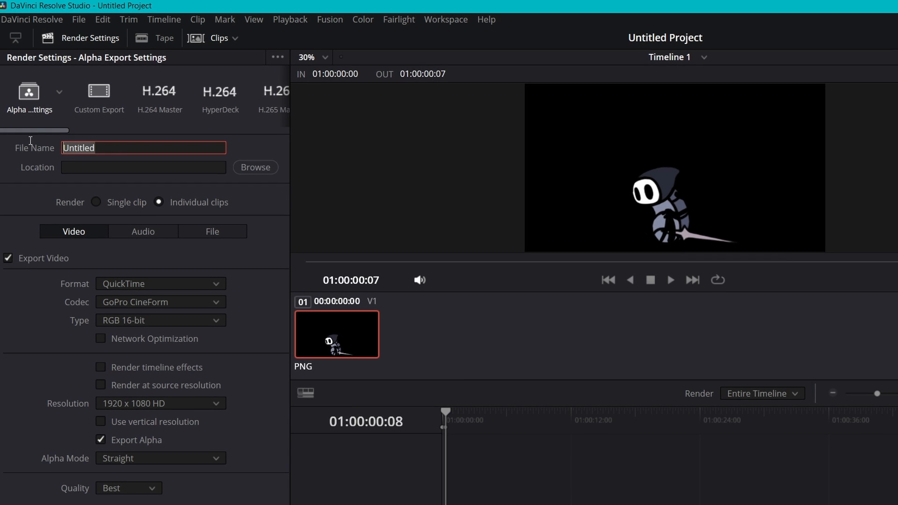
{"action": "type", "text": "quir"}
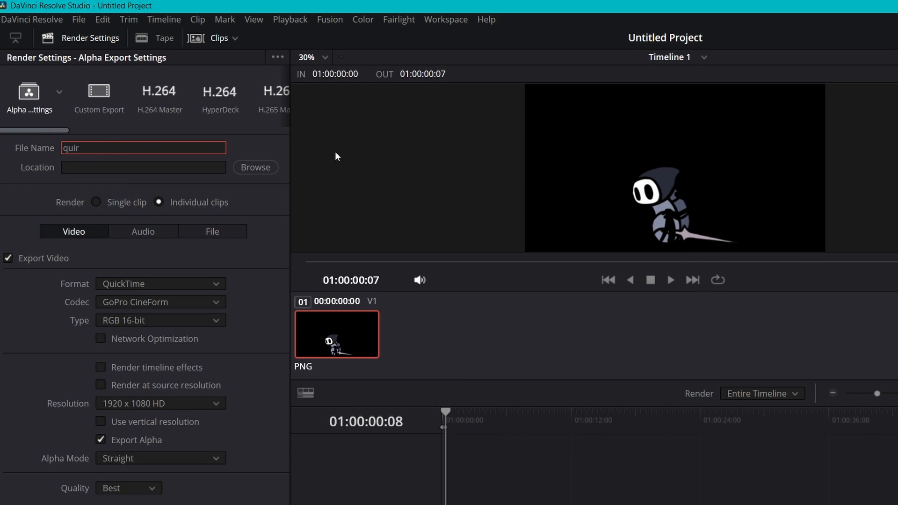
{"action": "type", "text": "rel lak"}
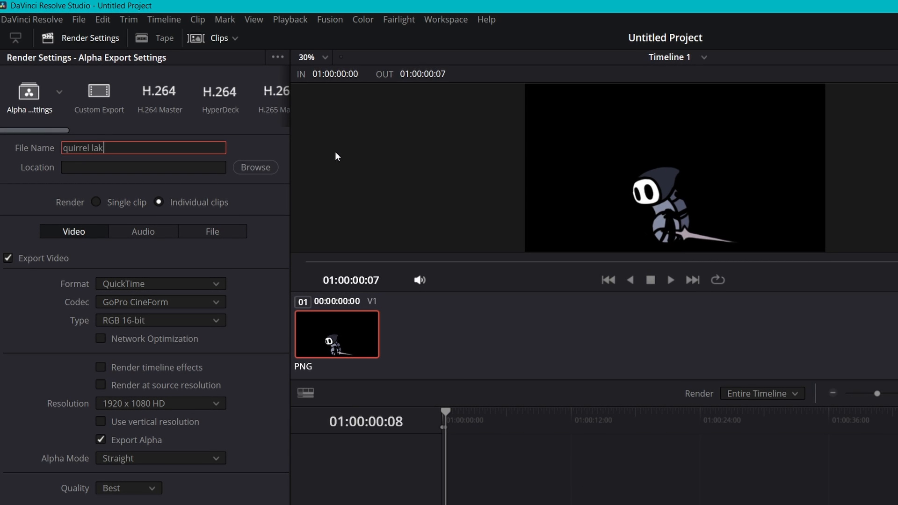
{"action": "type", "text": "e idle 12"}
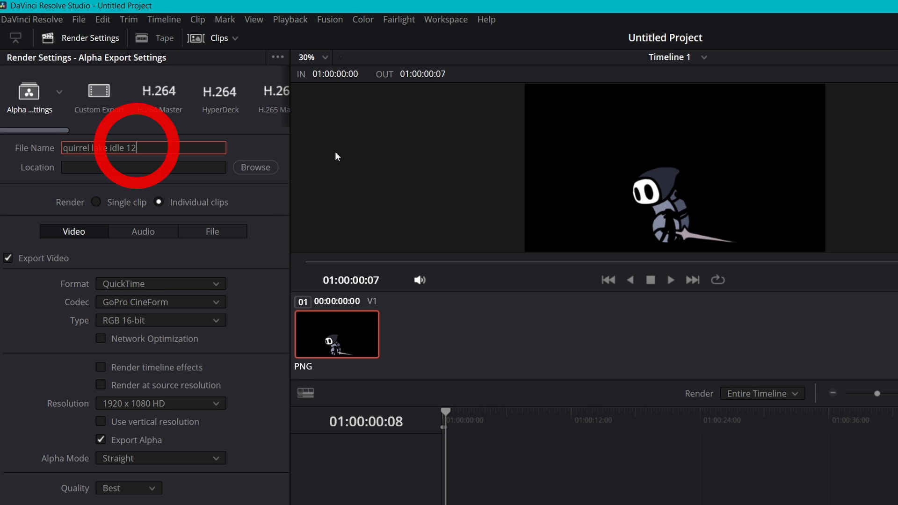
{"action": "type", "text": "FPS"}
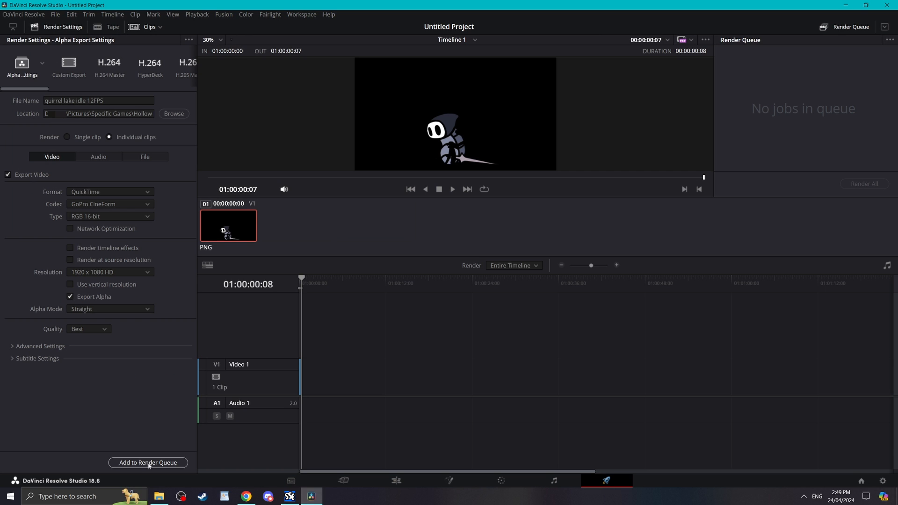
Step: Queue the render, then change the Quirrel clip on Video 2 to 12 frames per second
{"action": "left_click", "coordinate": [148, 463]}
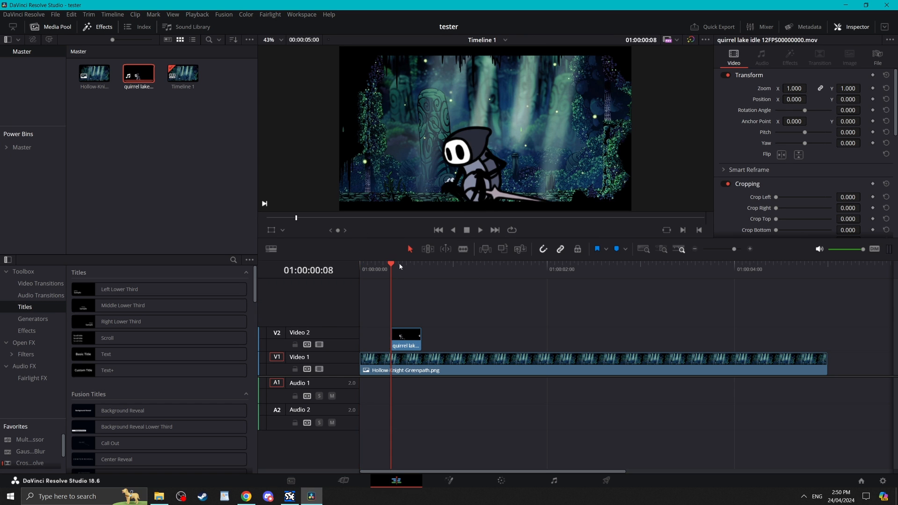
{"action": "left_click", "coordinate": [425, 265]}
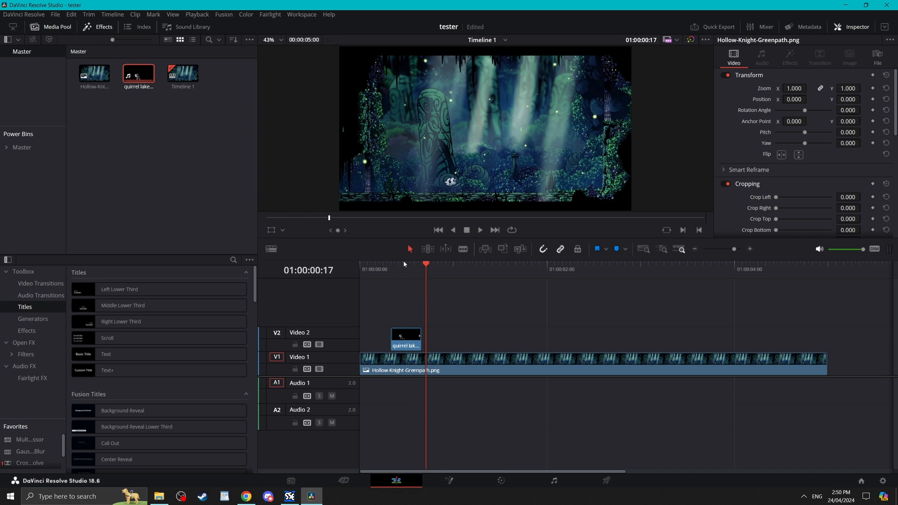
{"action": "right_click", "coordinate": [405, 335]}
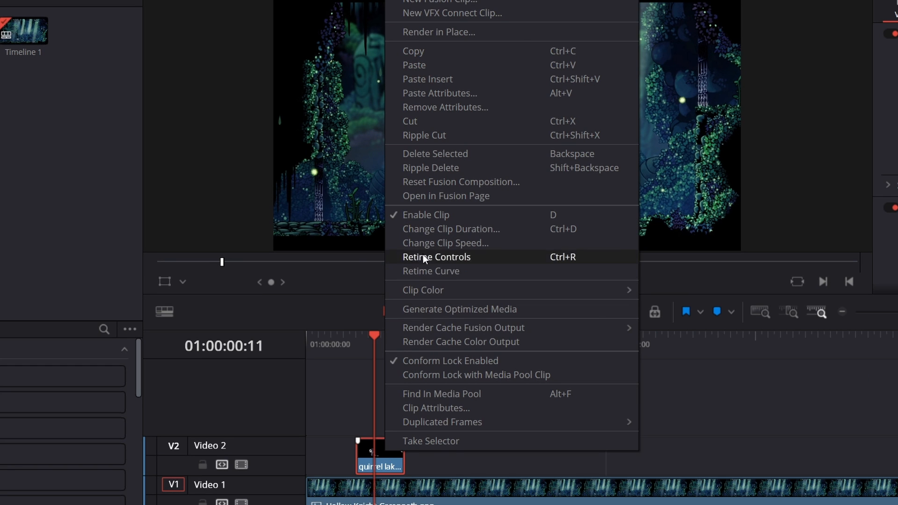
{"action": "left_click", "coordinate": [446, 229]}
{"action": "type", "text": "12"}
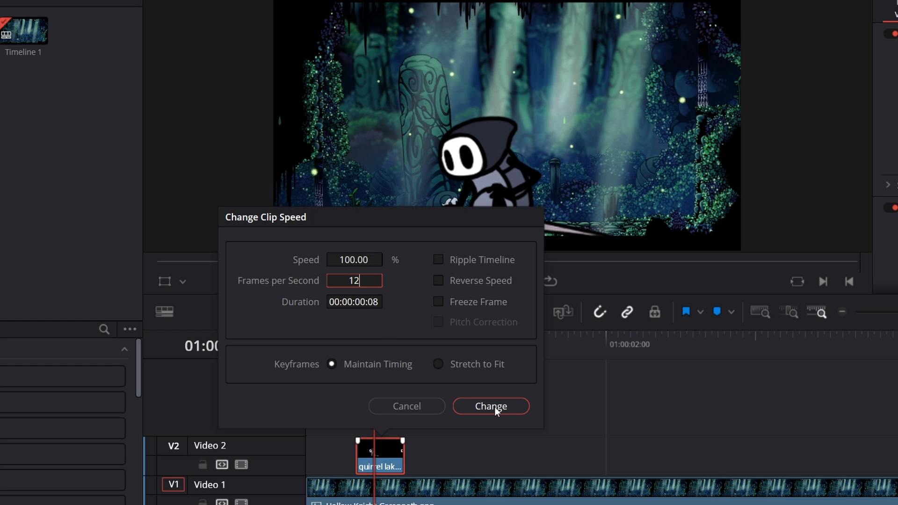
{"action": "left_click", "coordinate": [489, 406]}
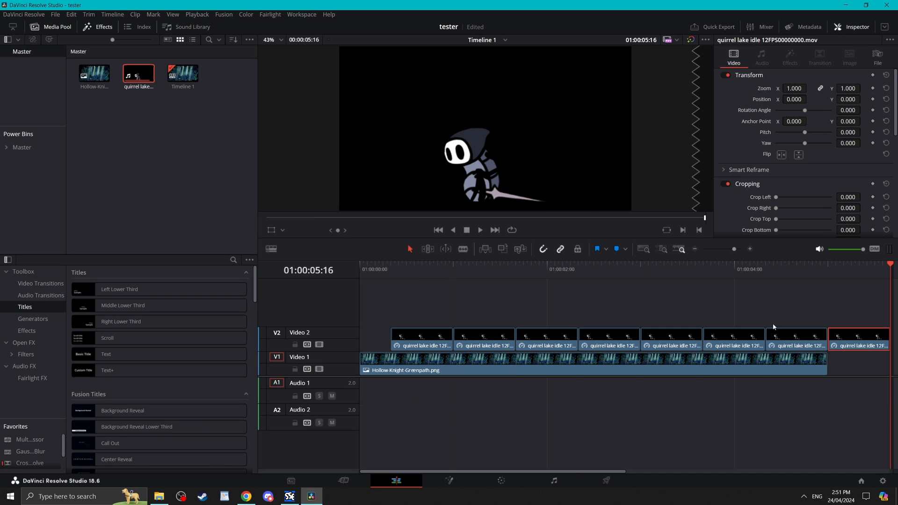
Step: Select the pasted Quirrel copies along Video 2 and create one compound clip from them
{"action": "left_click", "coordinate": [483, 338]}
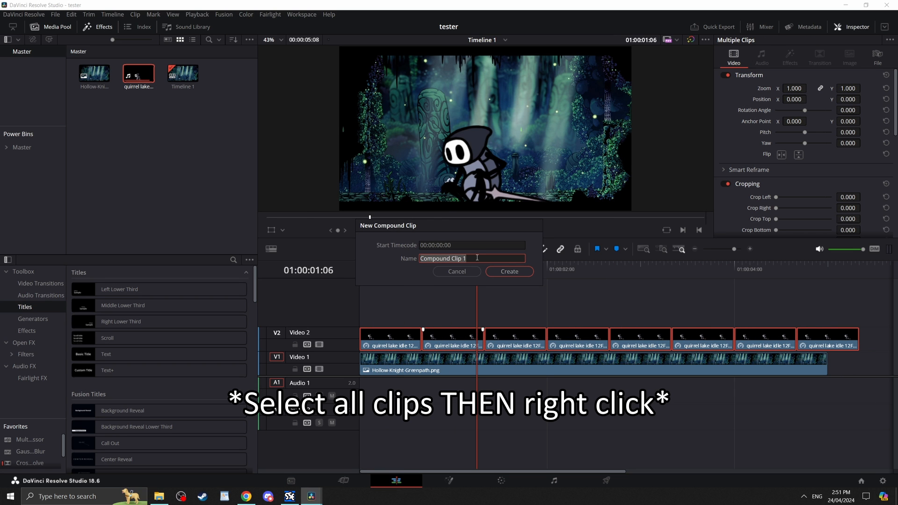
{"action": "left_click", "coordinate": [508, 272]}
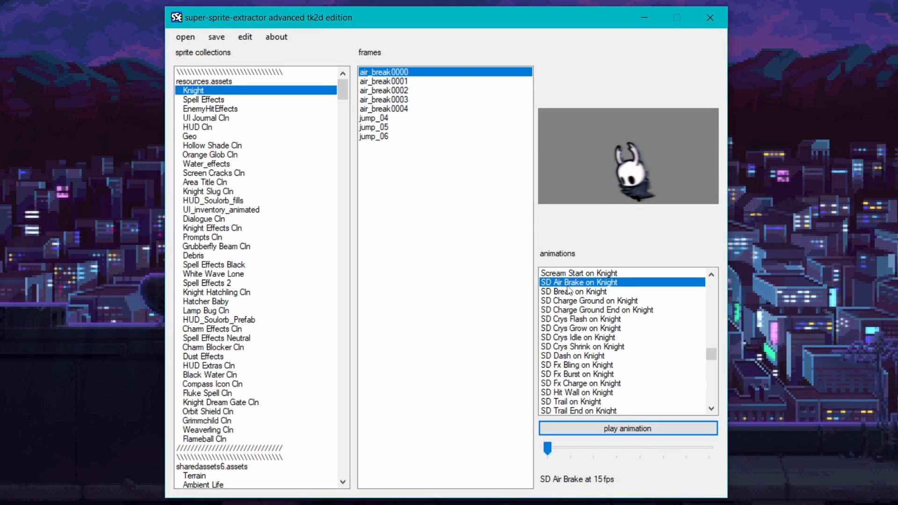
Step: Preview Knight's SD Break, Charge Ground, Charge Ground End, Crys Flash, Crys Grow and Crys Idle animations
{"action": "left_click", "coordinate": [574, 291]}
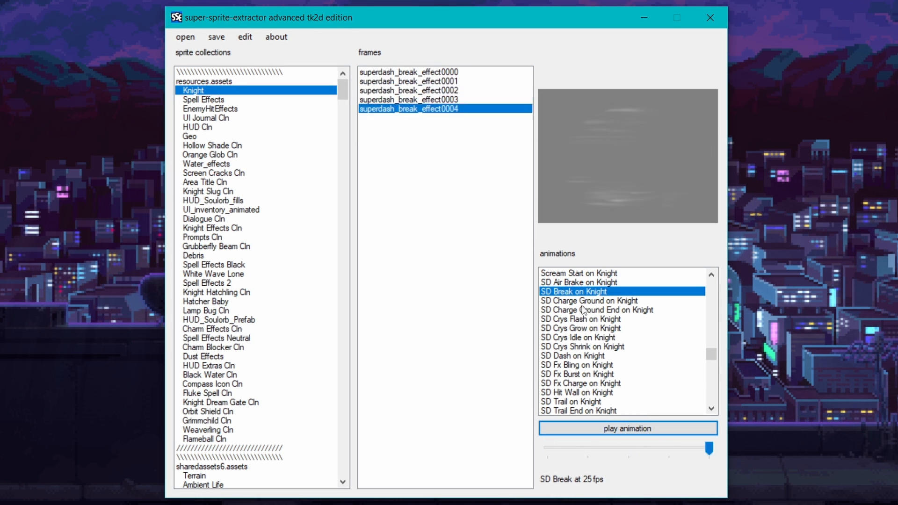
{"action": "left_click", "coordinate": [587, 301]}
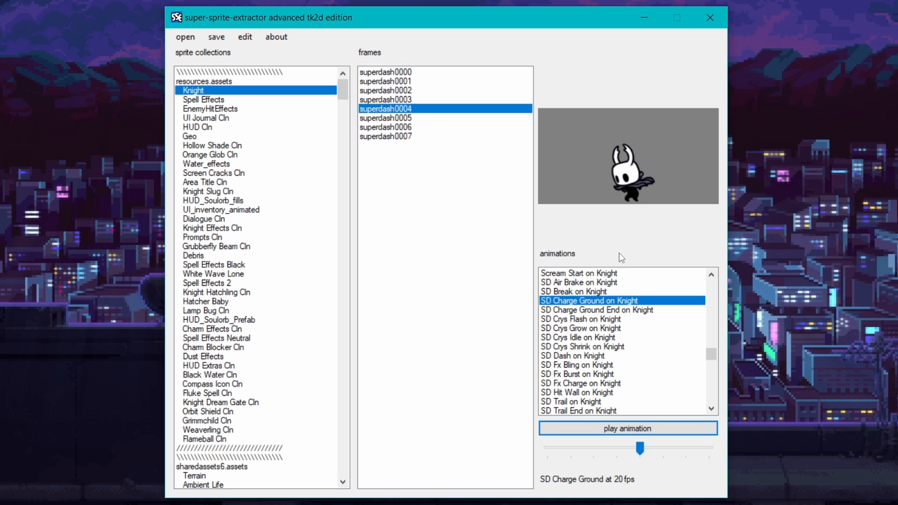
{"action": "left_click", "coordinate": [596, 309]}
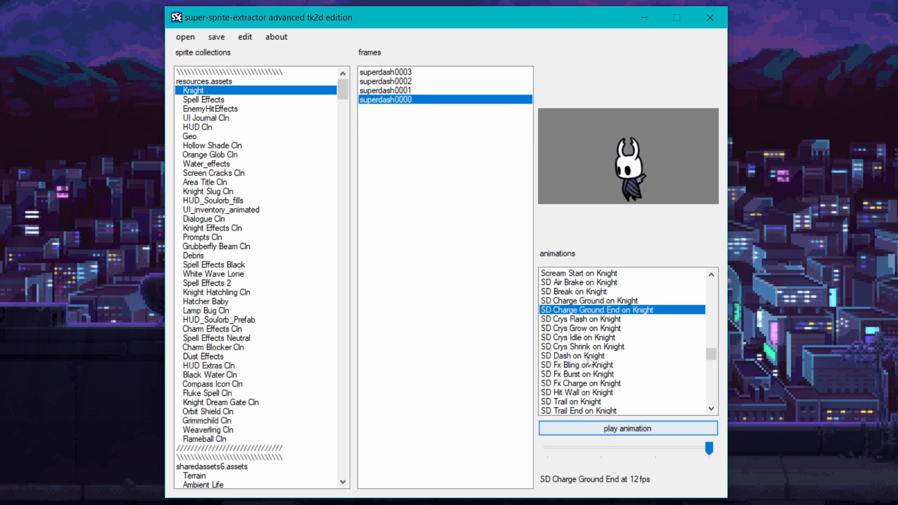
{"action": "left_click", "coordinate": [580, 319]}
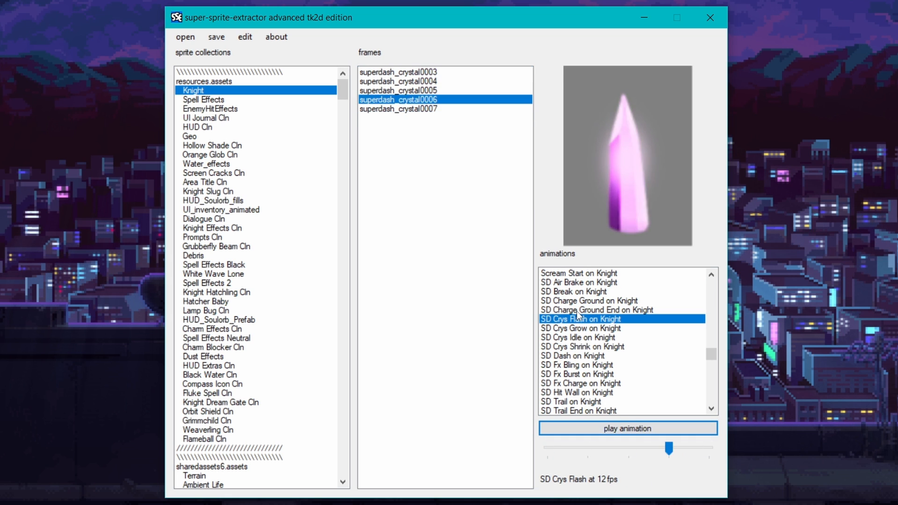
{"action": "left_click", "coordinate": [578, 338]}
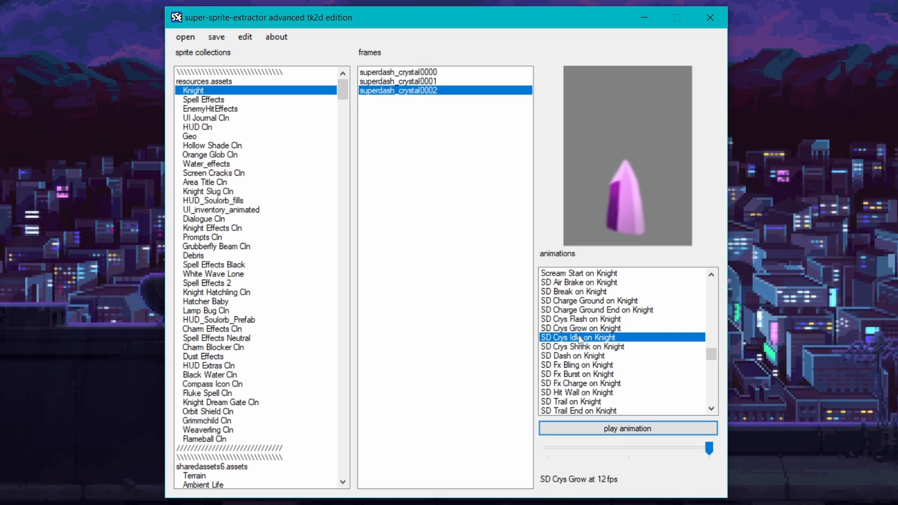
{"action": "left_click", "coordinate": [578, 337]}
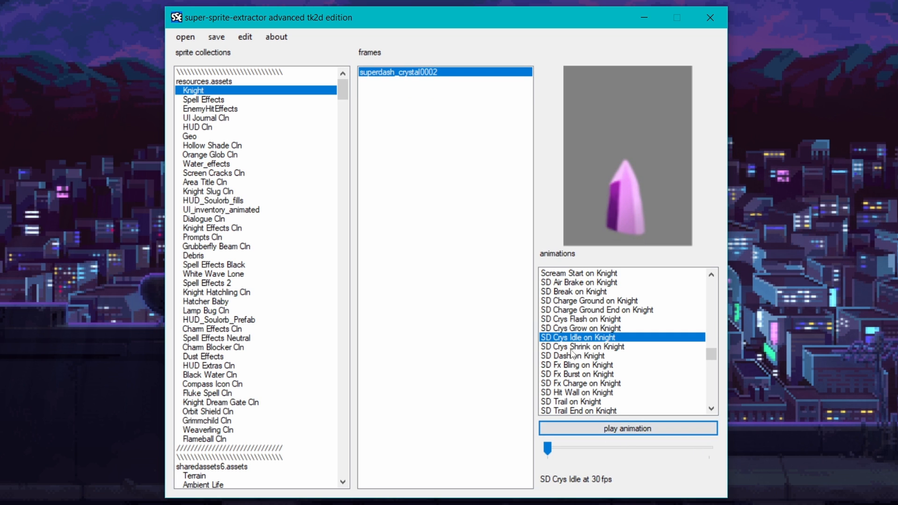
Step: Preview Knight's SD Dash, Fx Bling, Fx Burst and Fx Charge animations and the next entry
{"action": "left_click", "coordinate": [573, 355]}
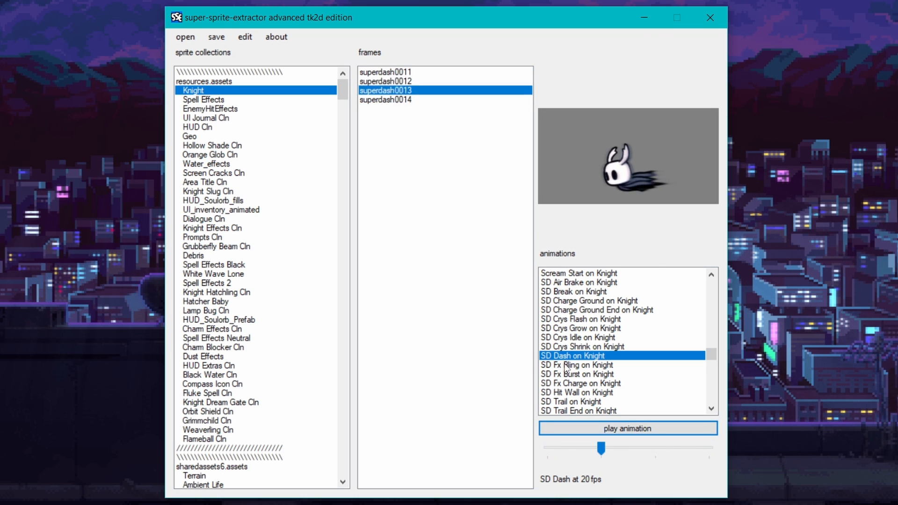
{"action": "left_click", "coordinate": [577, 365]}
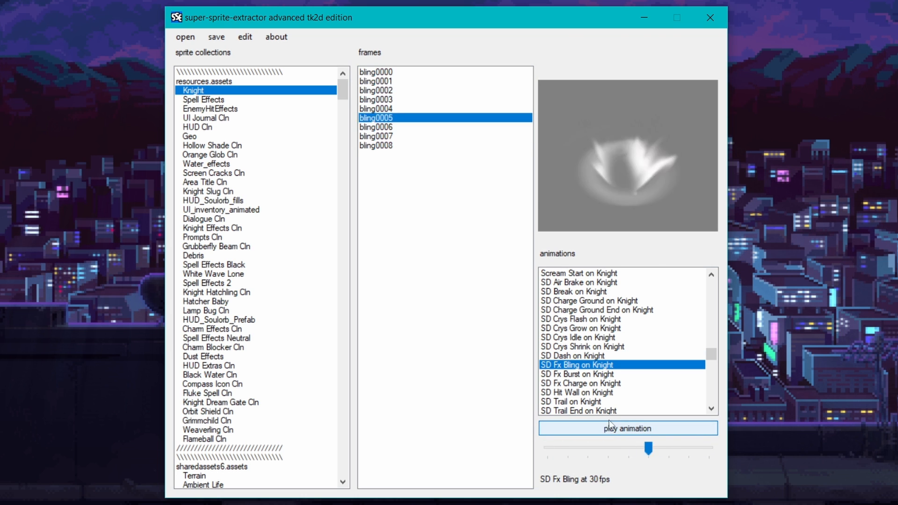
{"action": "left_click", "coordinate": [577, 375]}
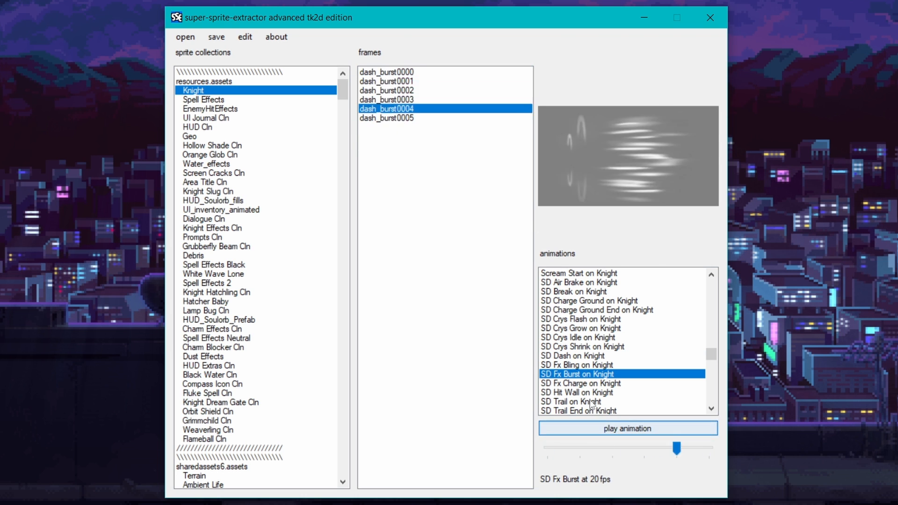
{"action": "left_click", "coordinate": [578, 382]}
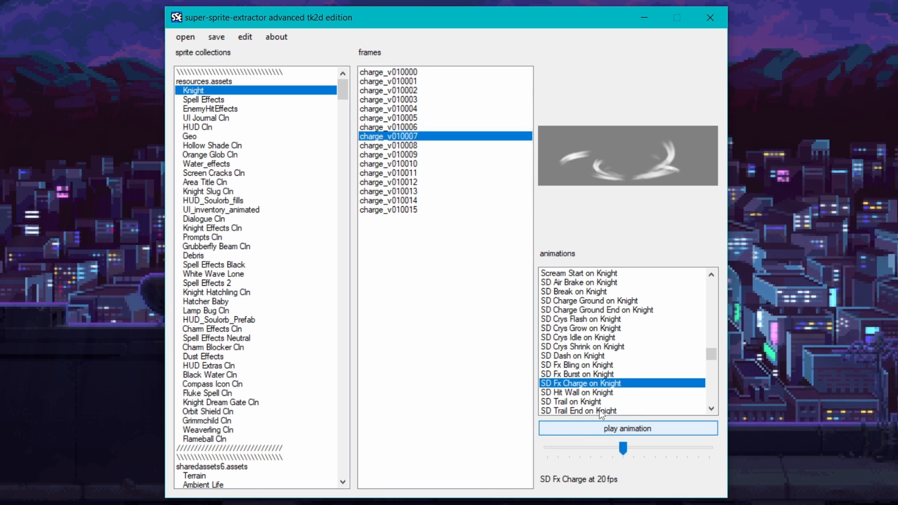
{"action": "left_click", "coordinate": [577, 392]}
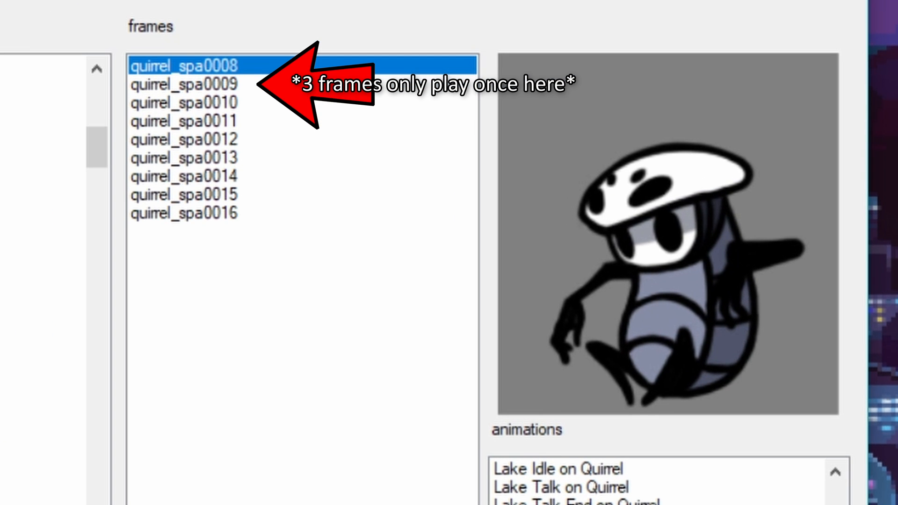
Step: Compare Quirrel frames quirrel_spa0012, 0013, 0015 and 0016 one at a time in the frames list
{"action": "left_click", "coordinate": [183, 194]}
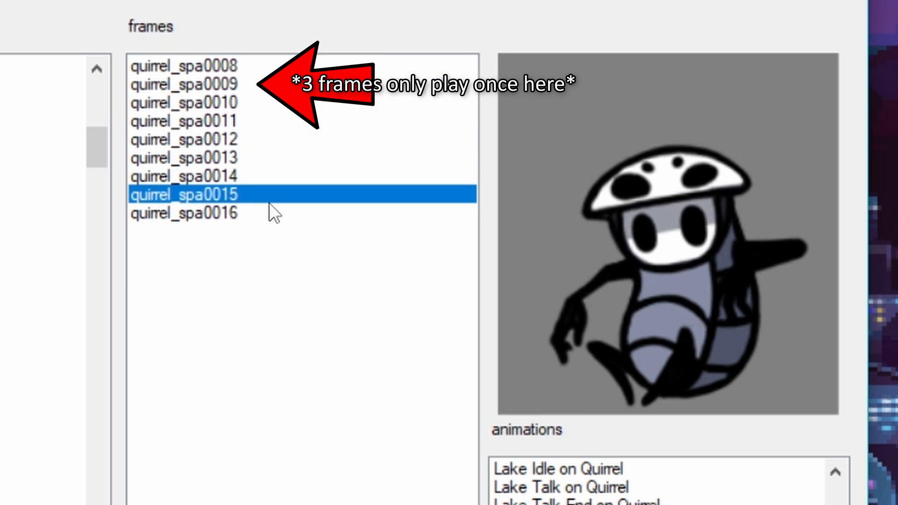
{"action": "left_click", "coordinate": [183, 140]}
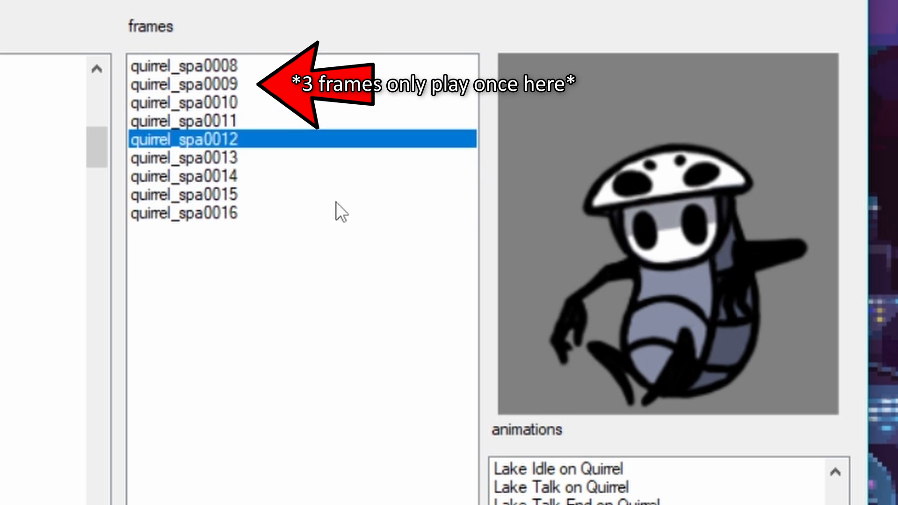
{"action": "left_click", "coordinate": [189, 194]}
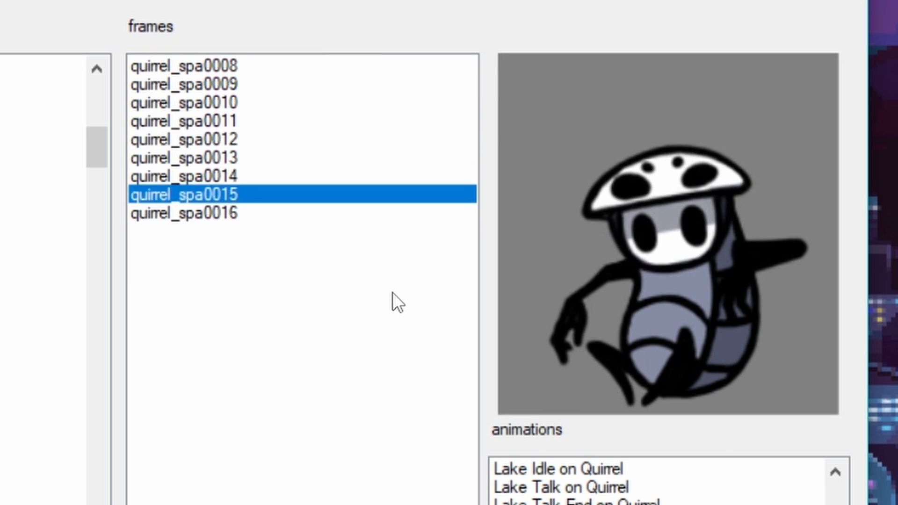
{"action": "left_click", "coordinate": [183, 157]}
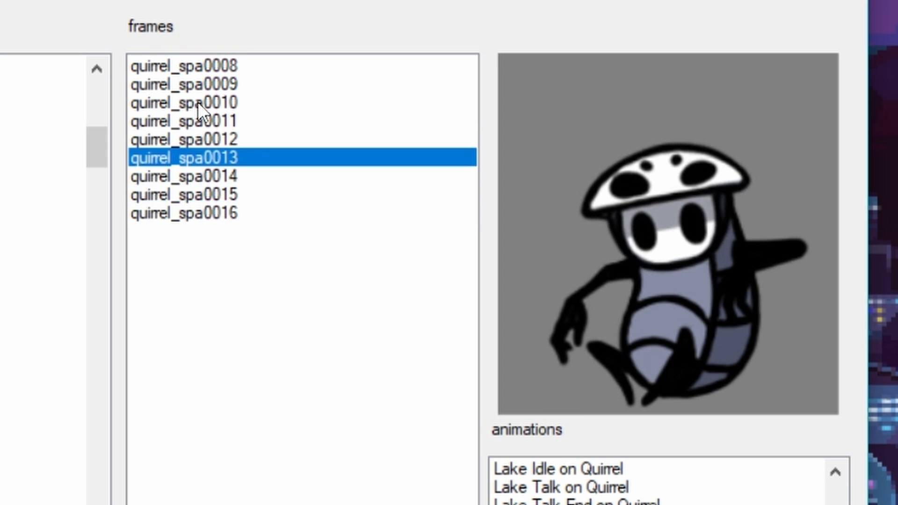
{"action": "left_click", "coordinate": [183, 213]}
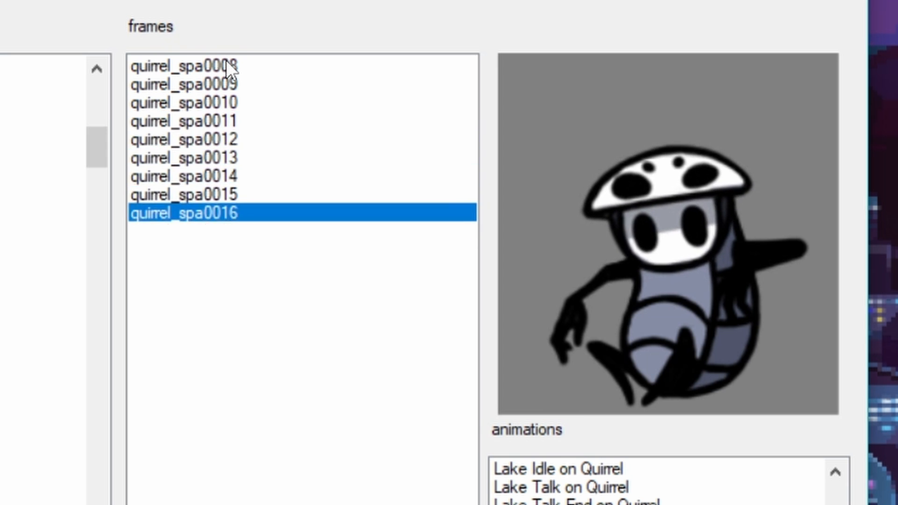
{"action": "left_click", "coordinate": [183, 158]}
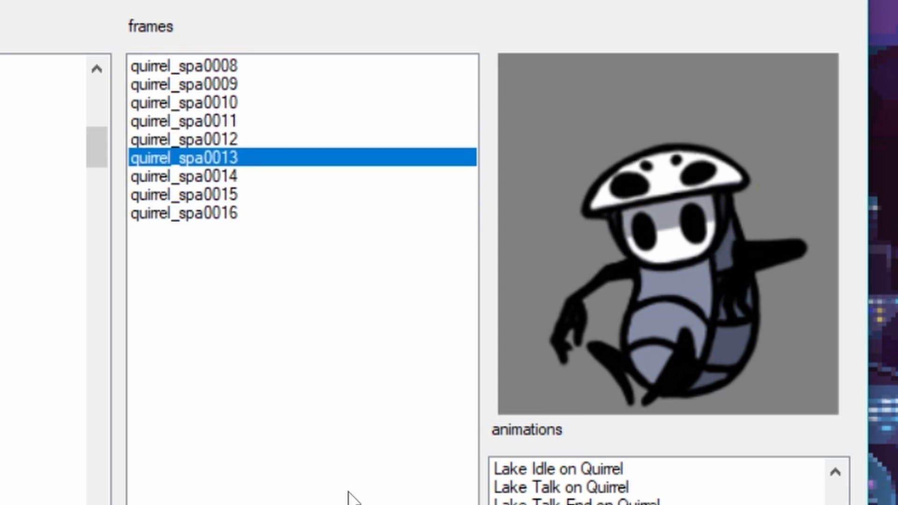
{"action": "left_click", "coordinate": [184, 213]}
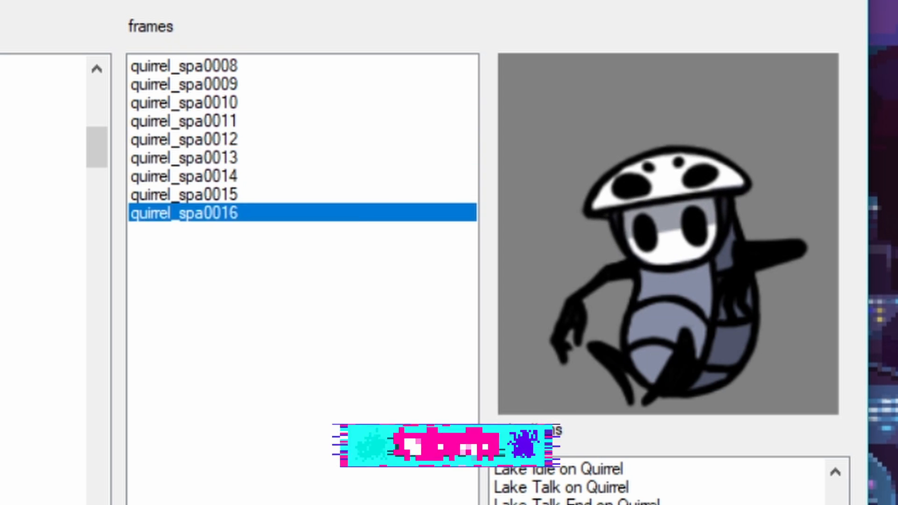